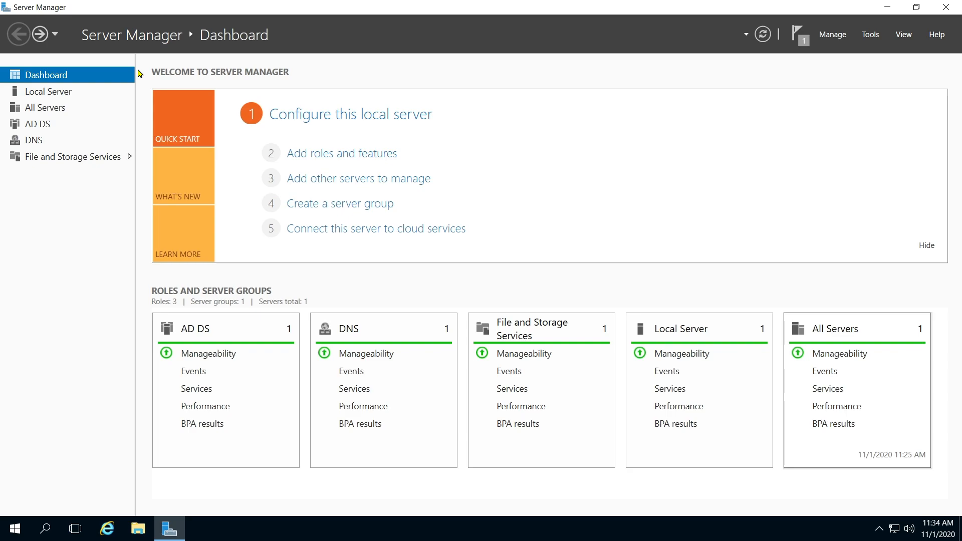
mouse_move(313, 84)
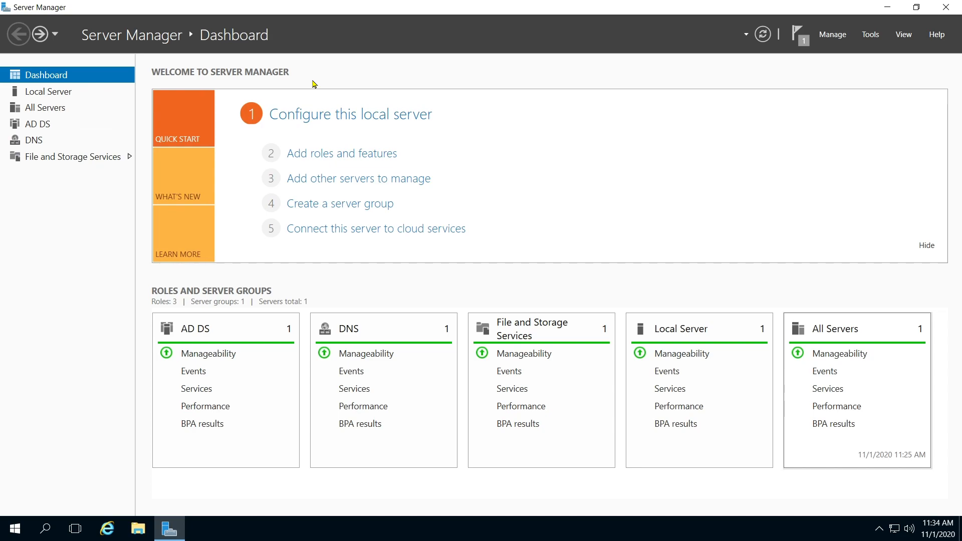
mouse_move(339, 86)
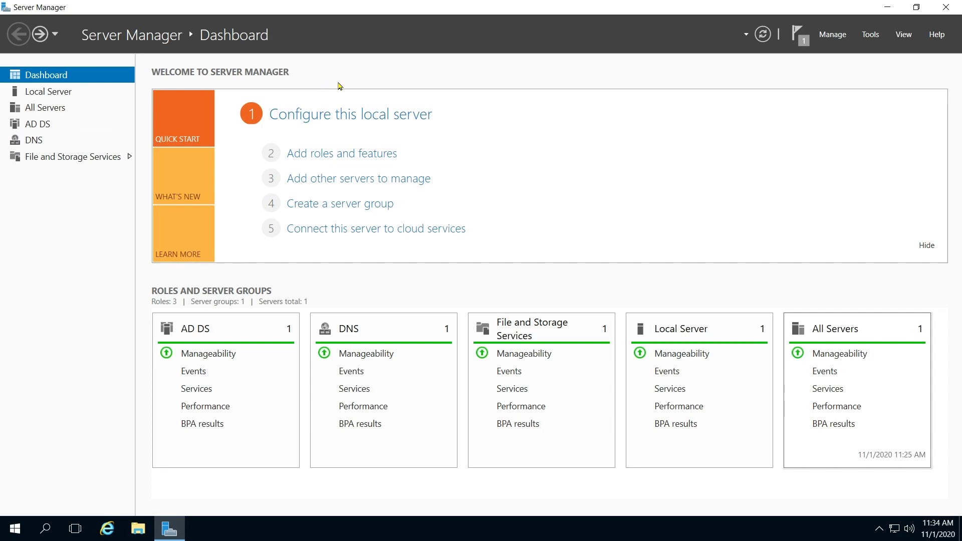
mouse_move(342, 42)
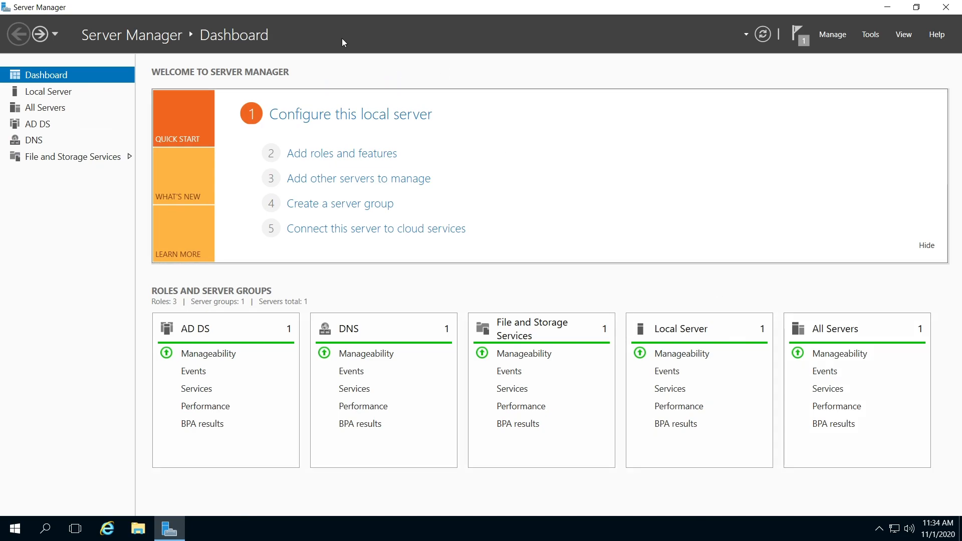
mouse_move(350, 115)
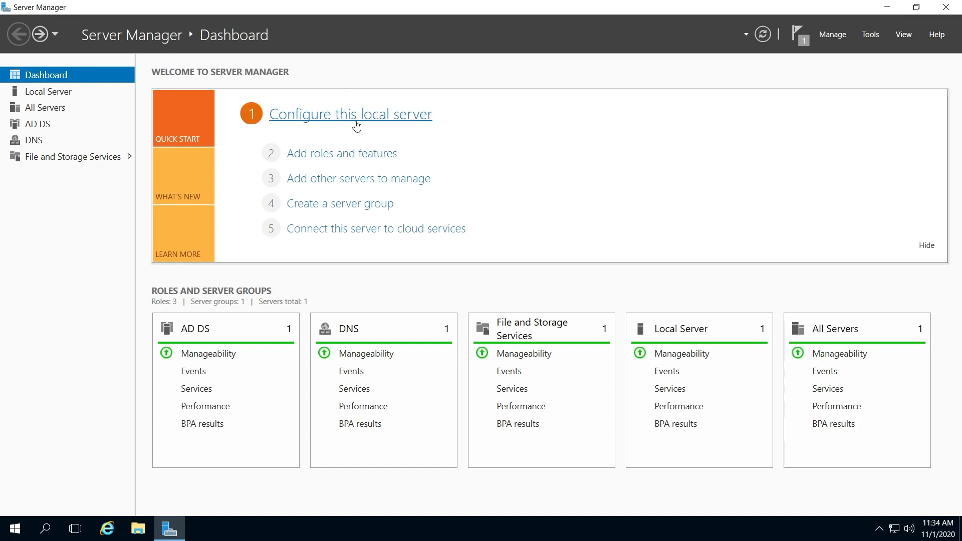
mouse_move(348, 154)
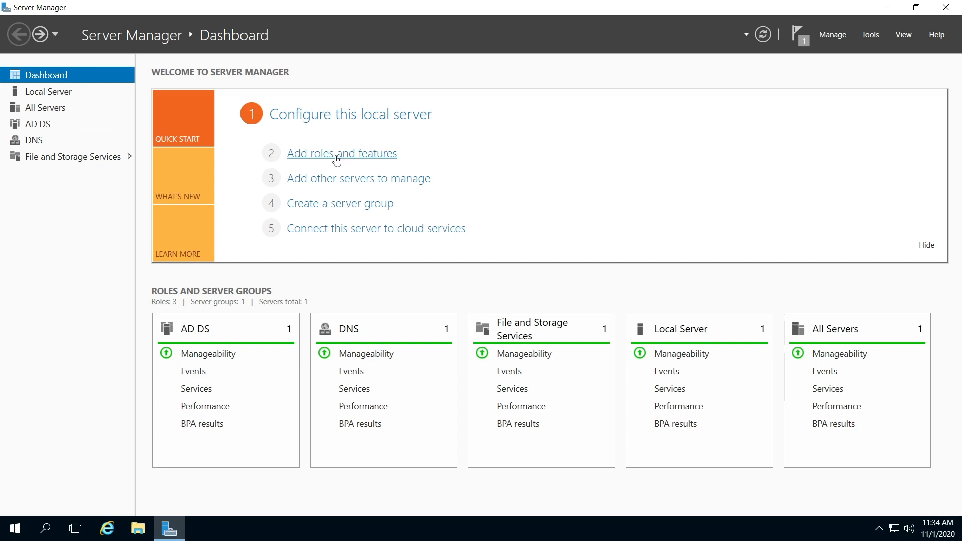
mouse_move(340, 154)
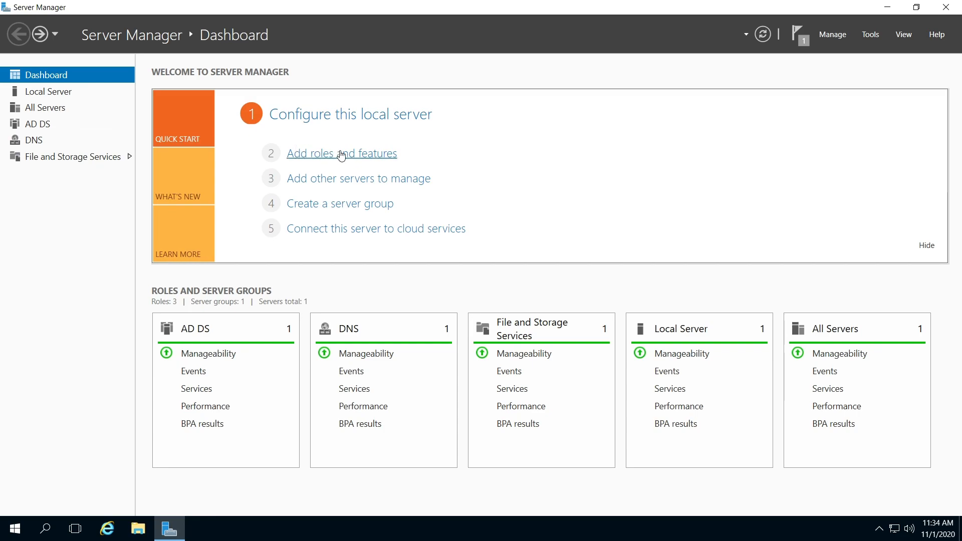
mouse_move(352, 158)
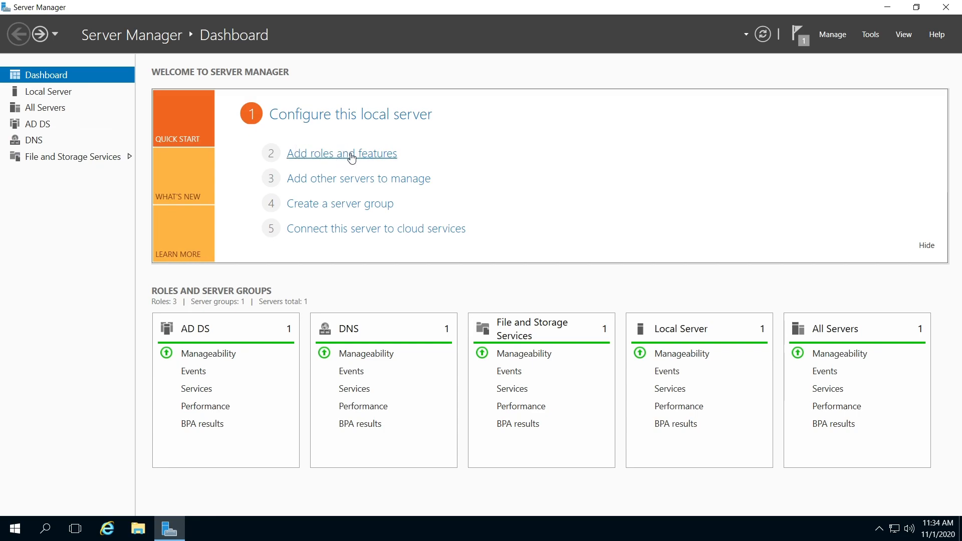
Step: Launch Add Roles and Features from the Manage menu, keeping role-based installation
left_click(833, 33)
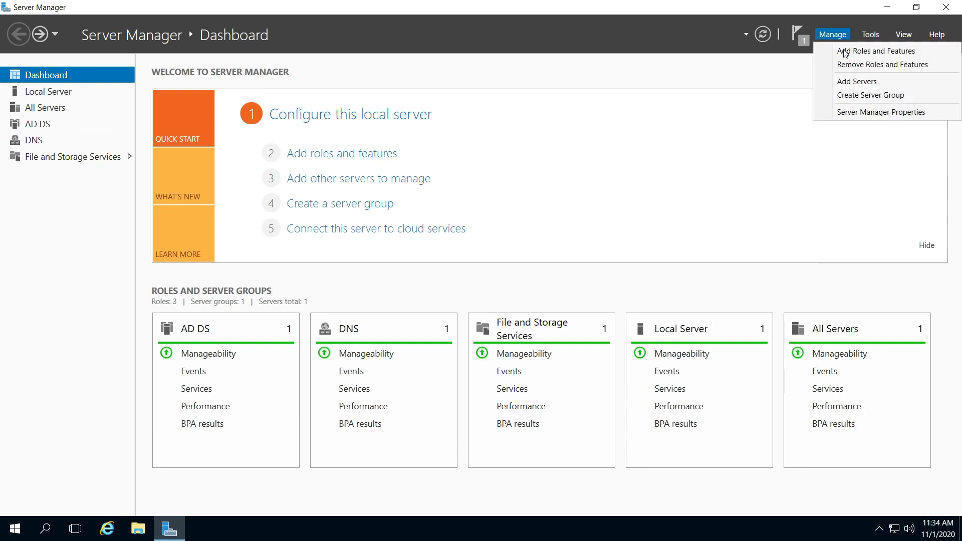
mouse_move(444, 150)
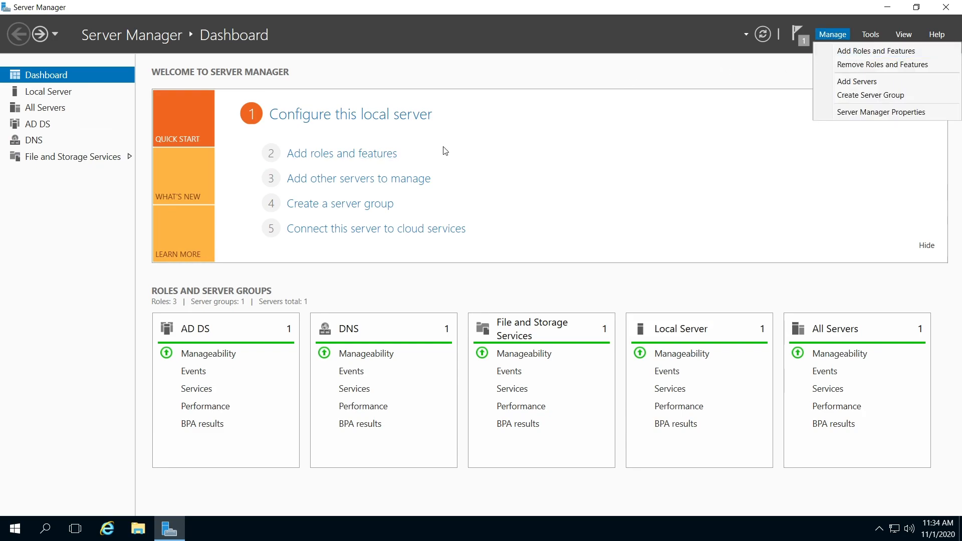
left_click(876, 52)
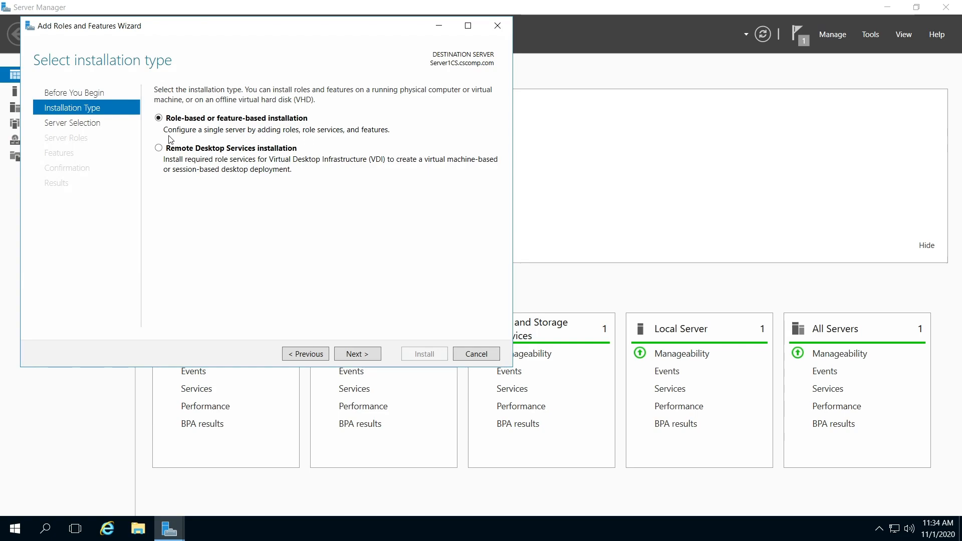
mouse_move(381, 334)
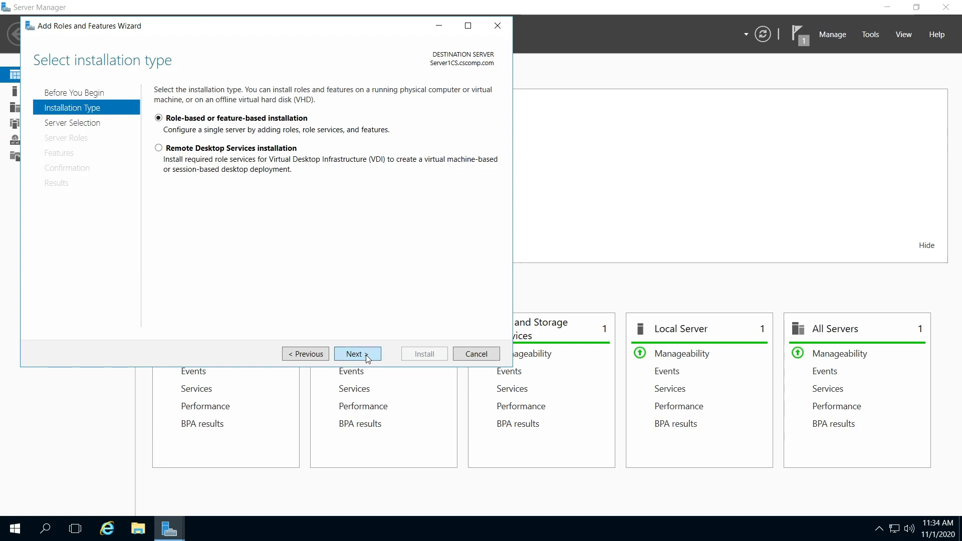
left_click(357, 353)
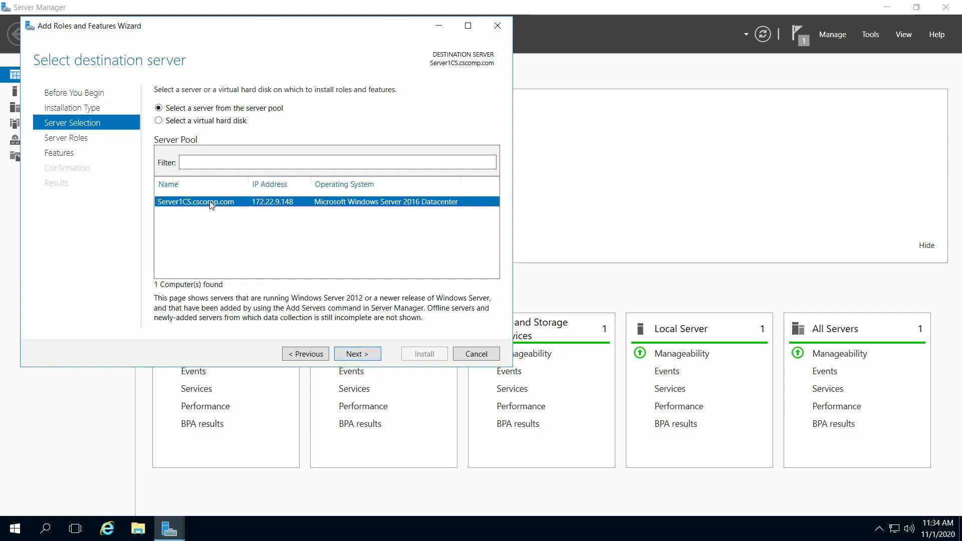
mouse_move(223, 206)
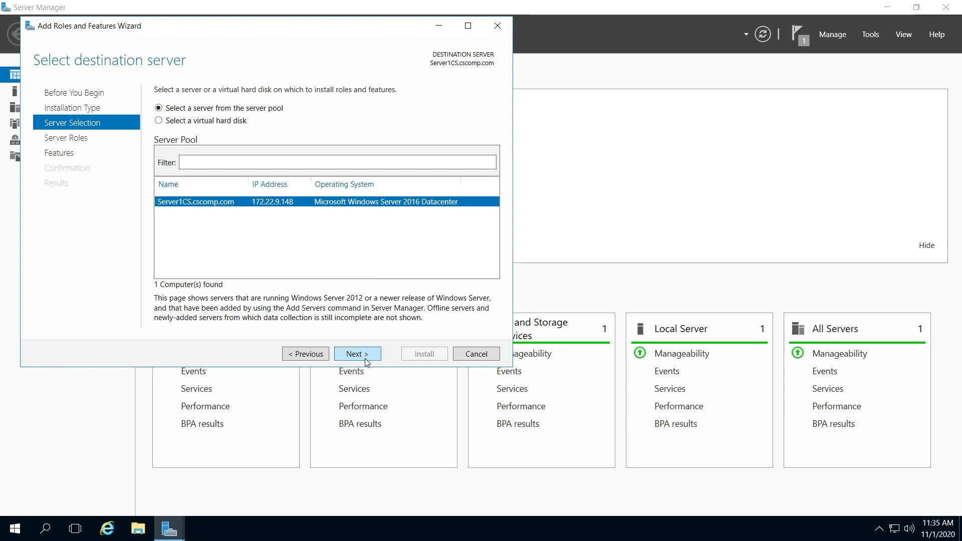
Step: Expand File and Storage Services and File and iSCSI Services in the server roles list
left_click(356, 353)
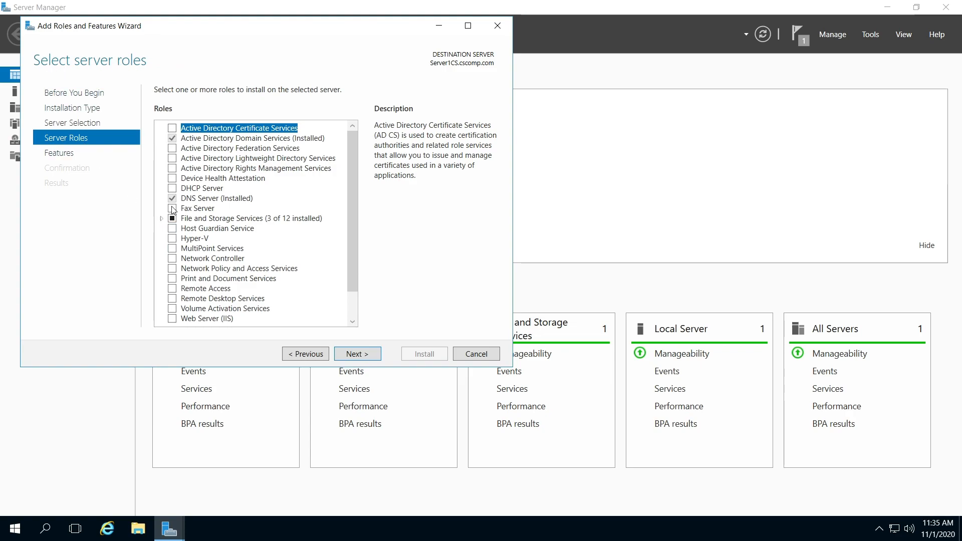
mouse_move(162, 222)
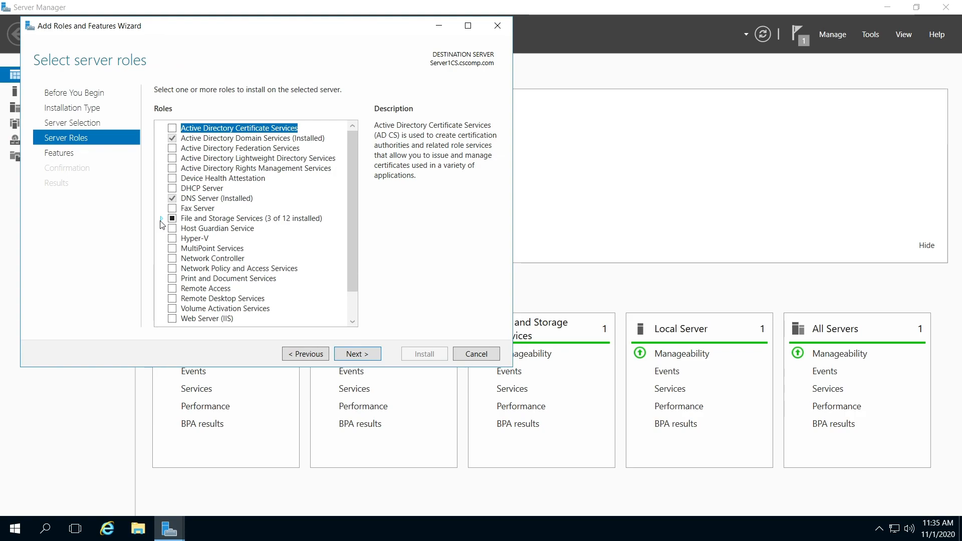
left_click(161, 218)
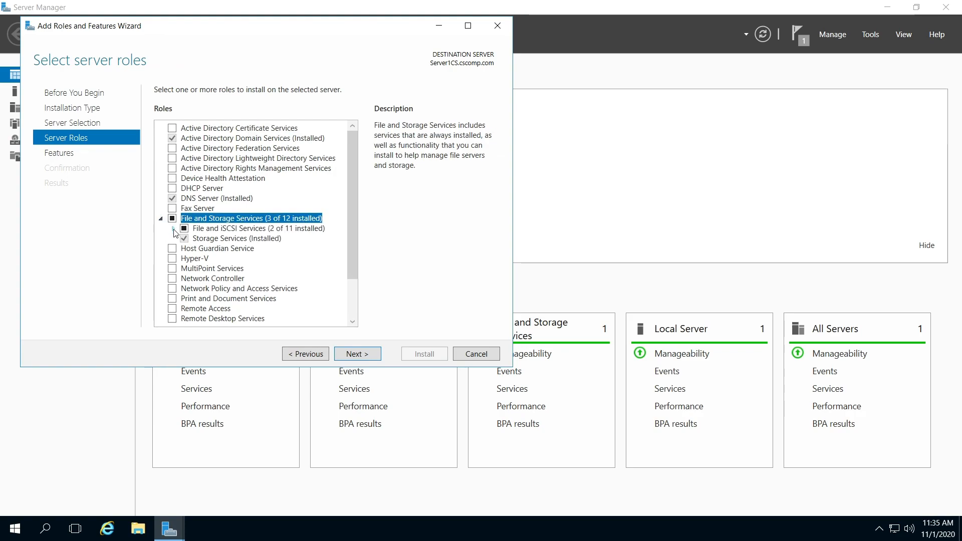
left_click(258, 227)
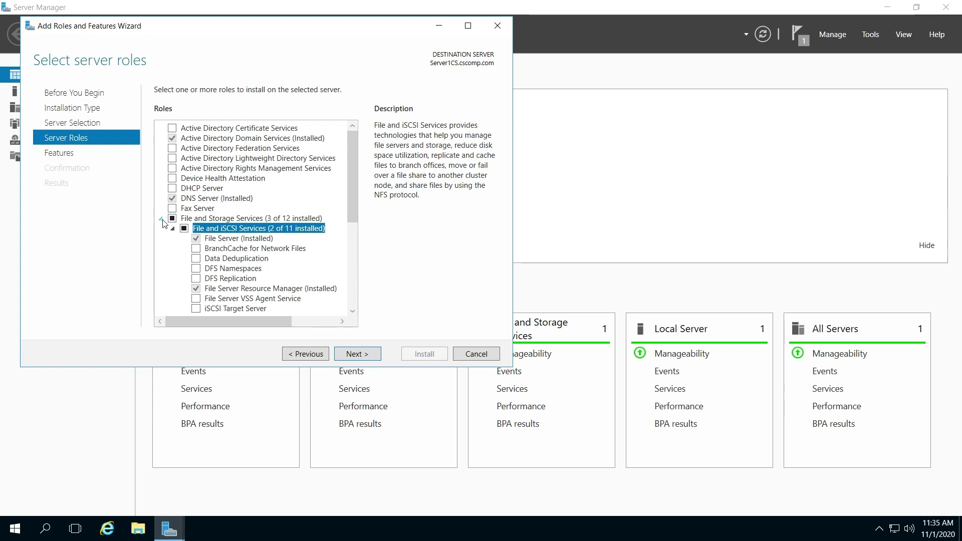
mouse_move(214, 228)
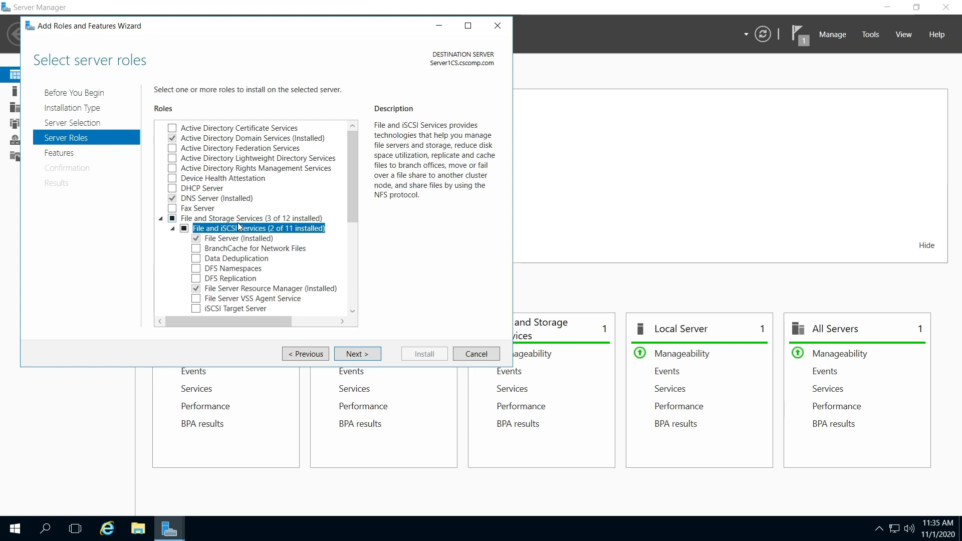
mouse_move(355, 182)
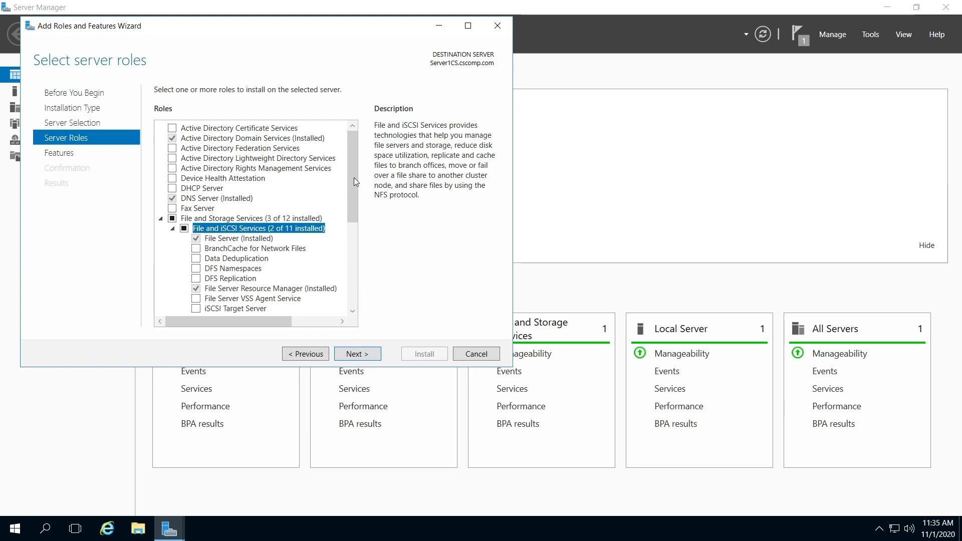
scroll("down", 3)
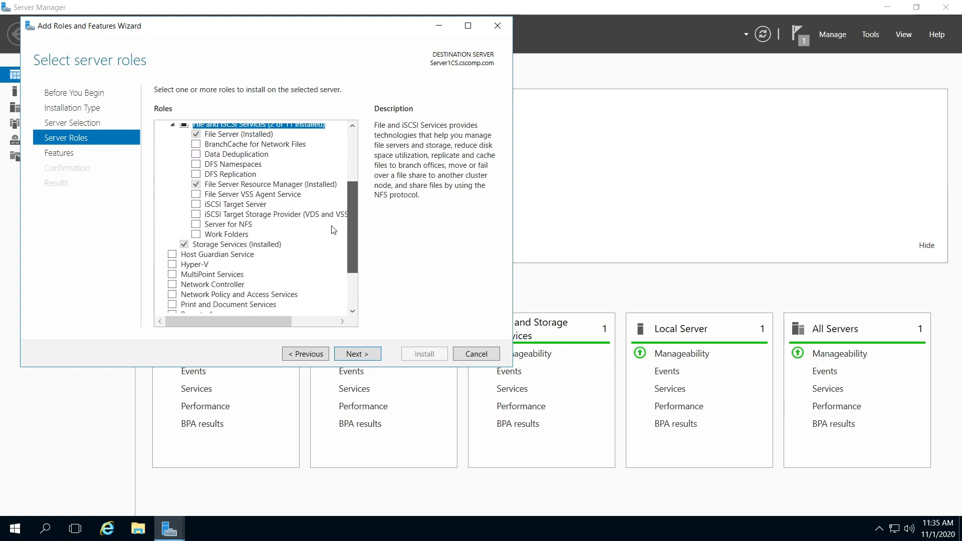
scroll("down", 3)
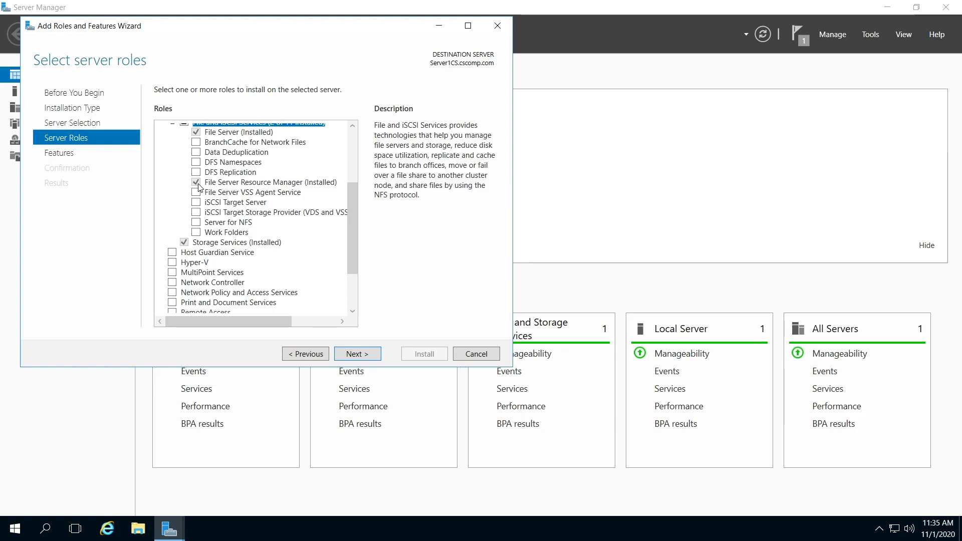
mouse_move(357, 353)
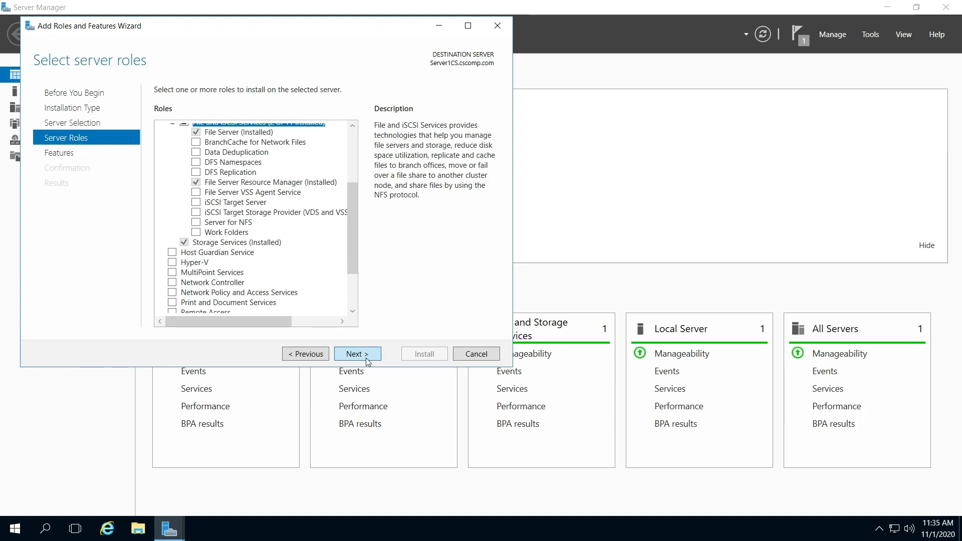
left_click(355, 353)
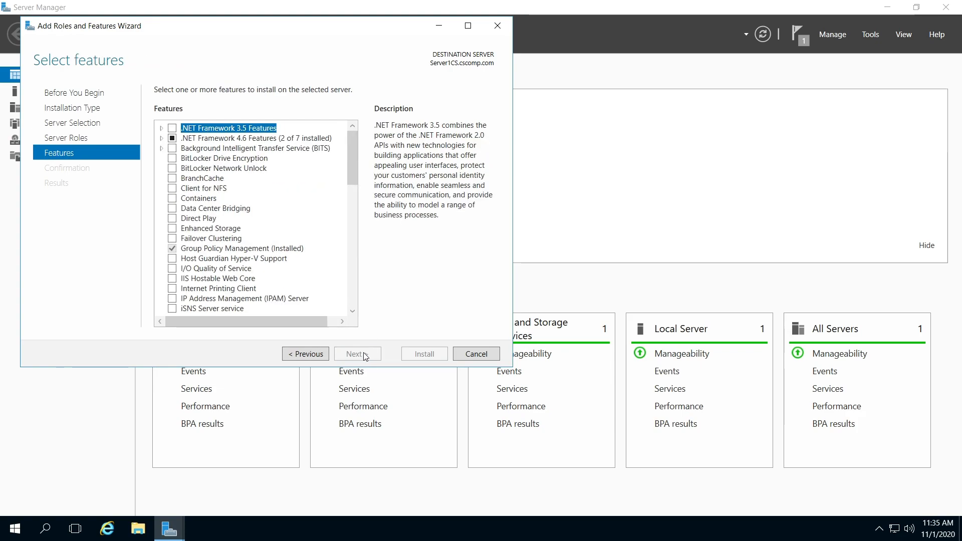
mouse_move(367, 358)
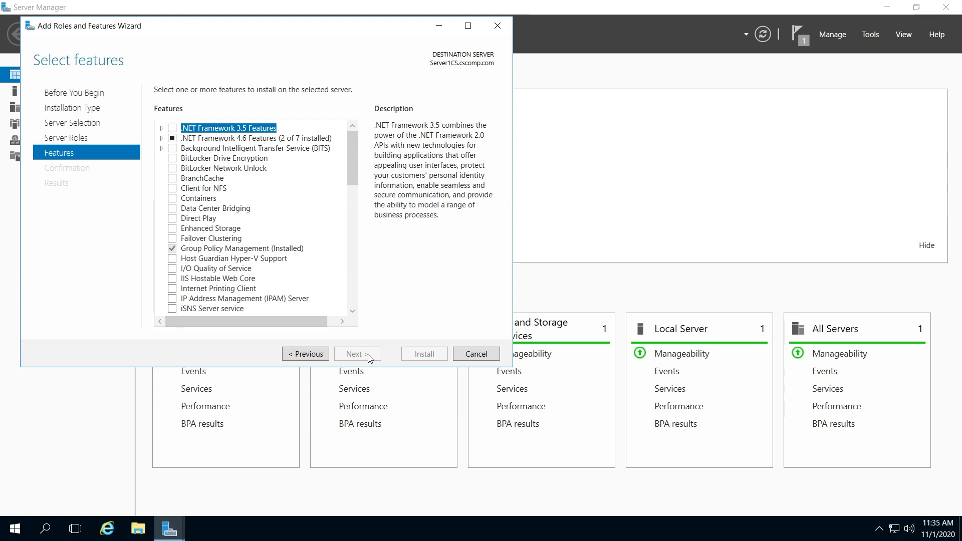
mouse_move(372, 356)
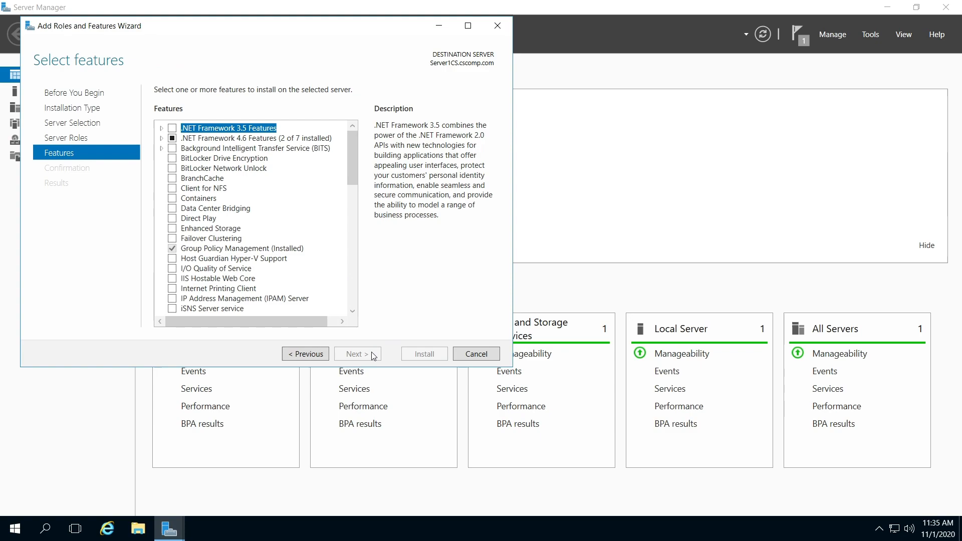
mouse_move(476, 354)
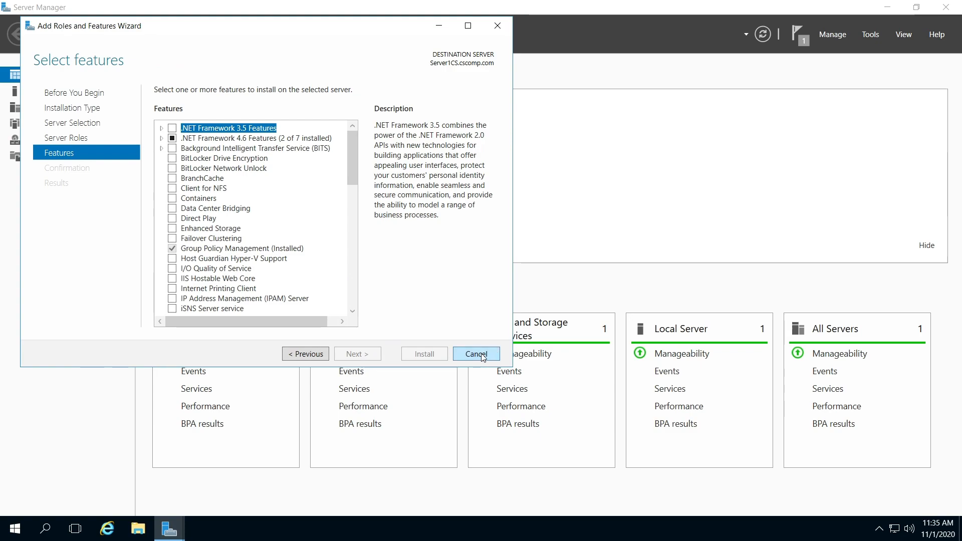
left_click(476, 354)
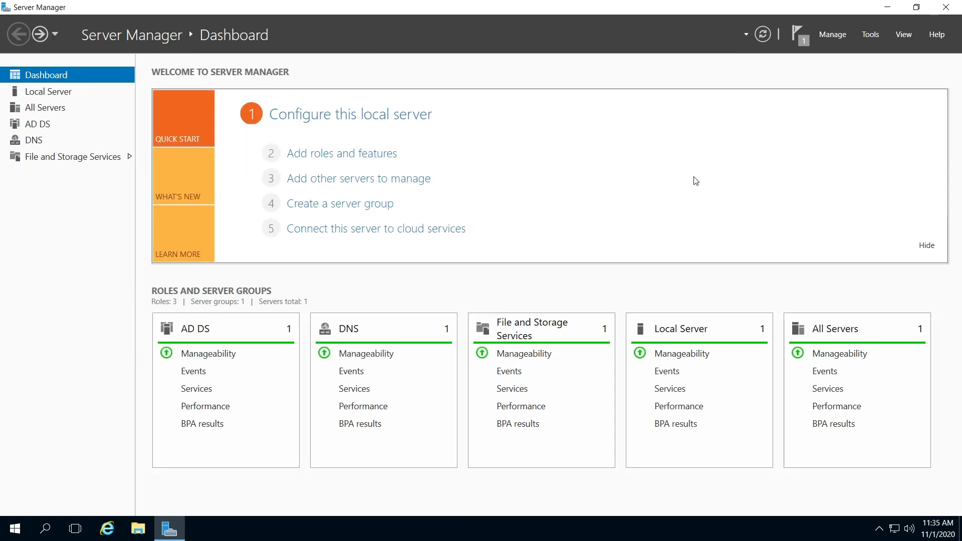
mouse_move(417, 82)
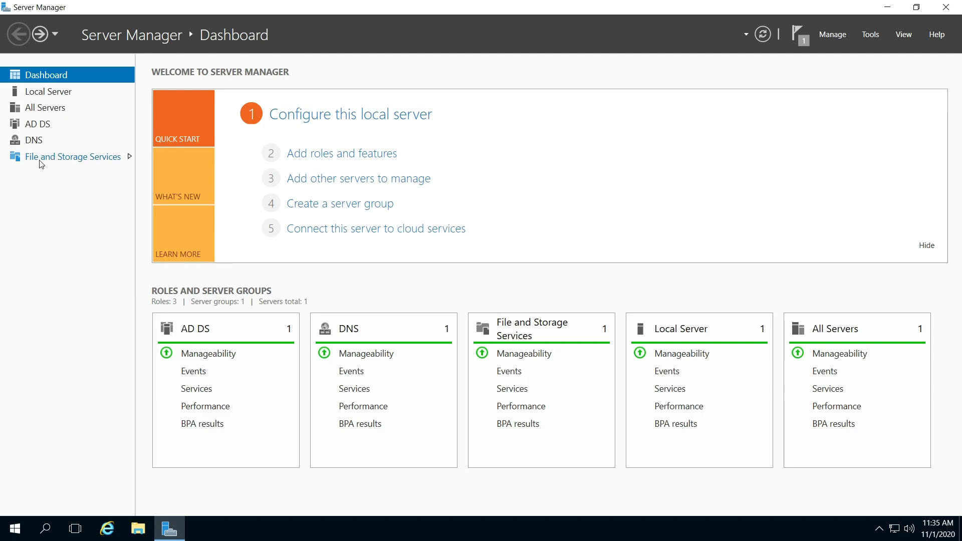
Step: Show the Shares list under File and Storage Services and open its TASKS menu
left_click(73, 156)
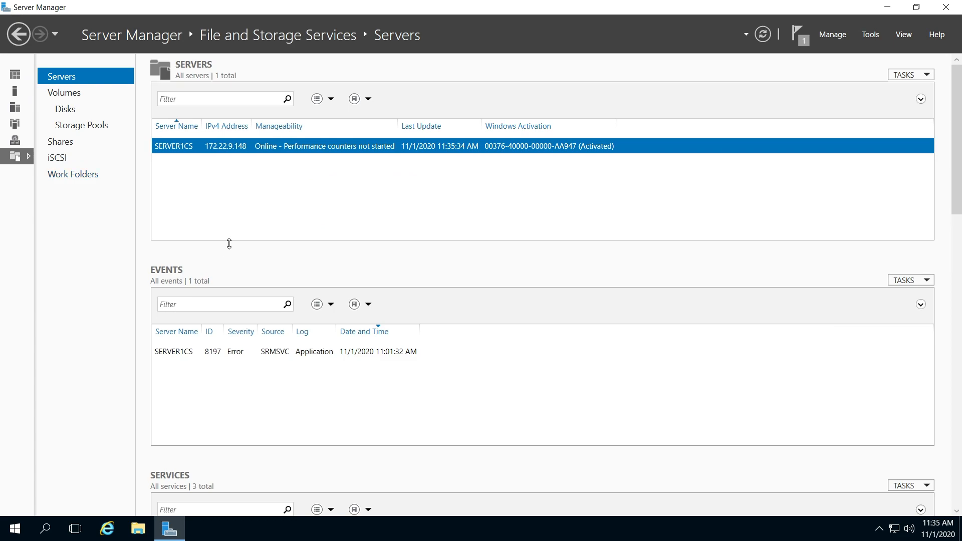
mouse_move(72, 175)
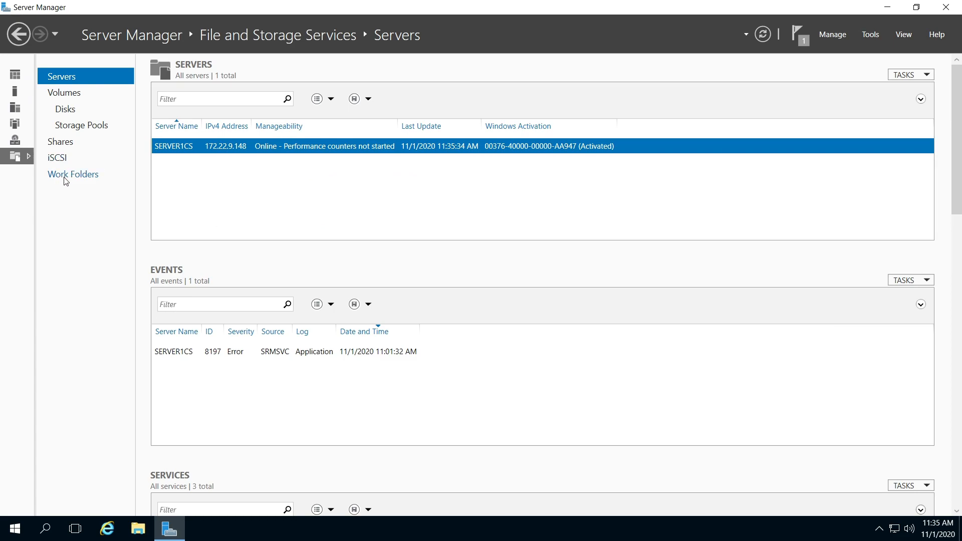
mouse_move(252, 202)
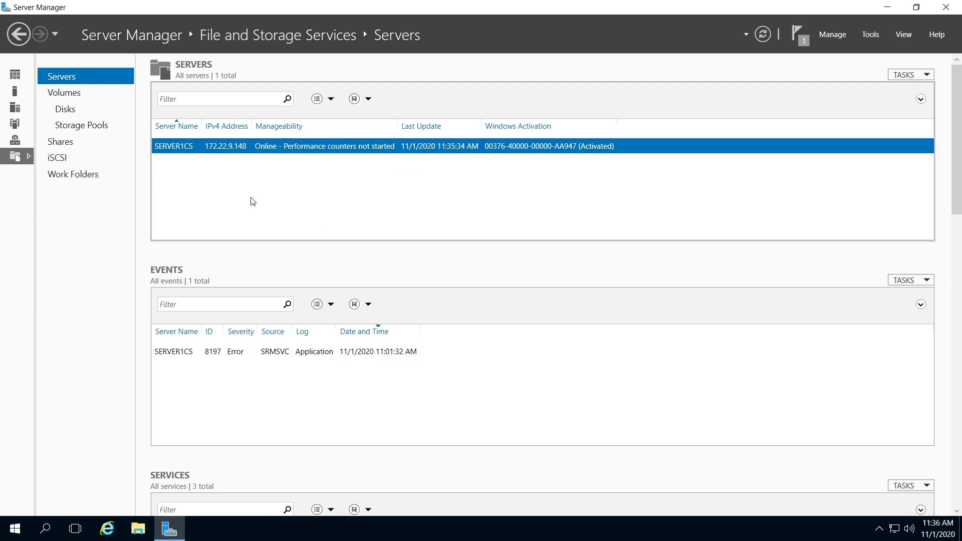
left_click(60, 142)
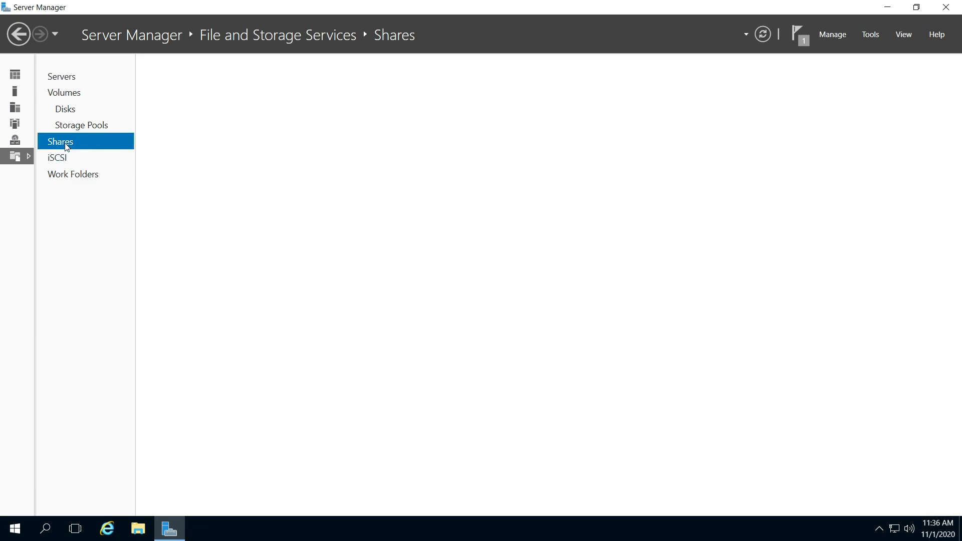
left_click(60, 141)
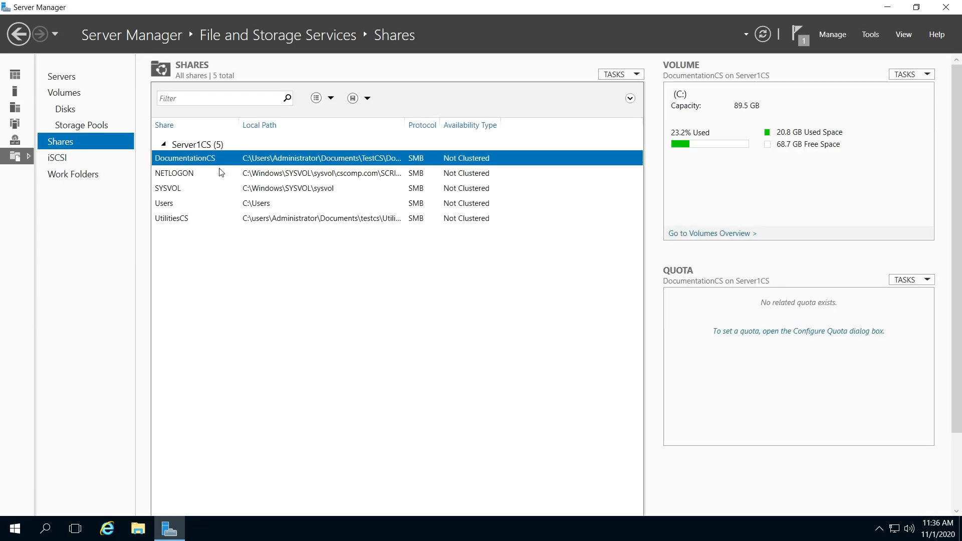
mouse_move(215, 187)
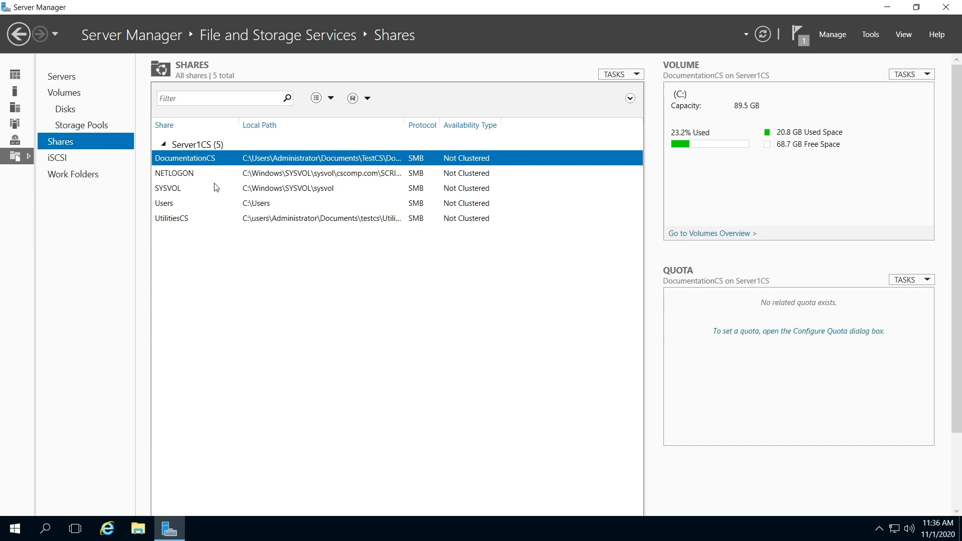
mouse_move(318, 174)
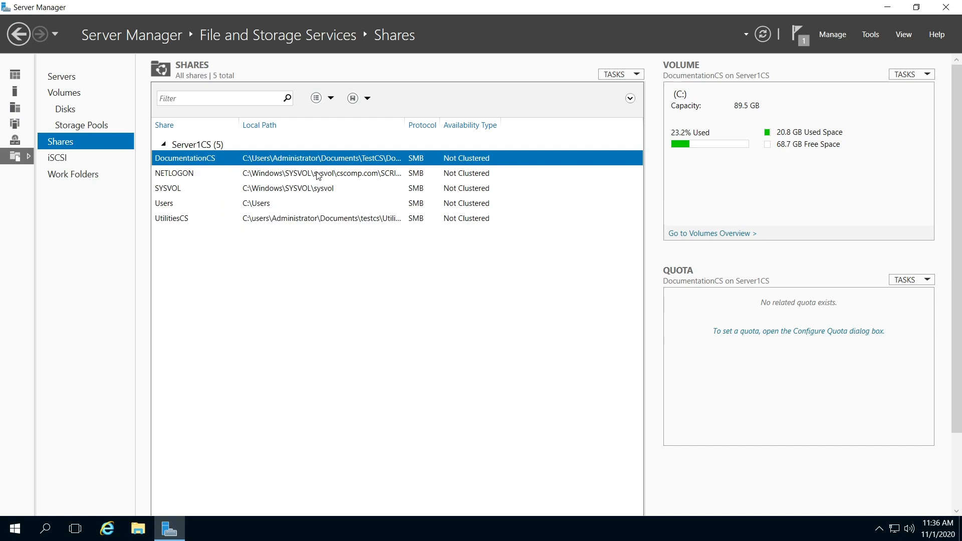
mouse_move(530, 156)
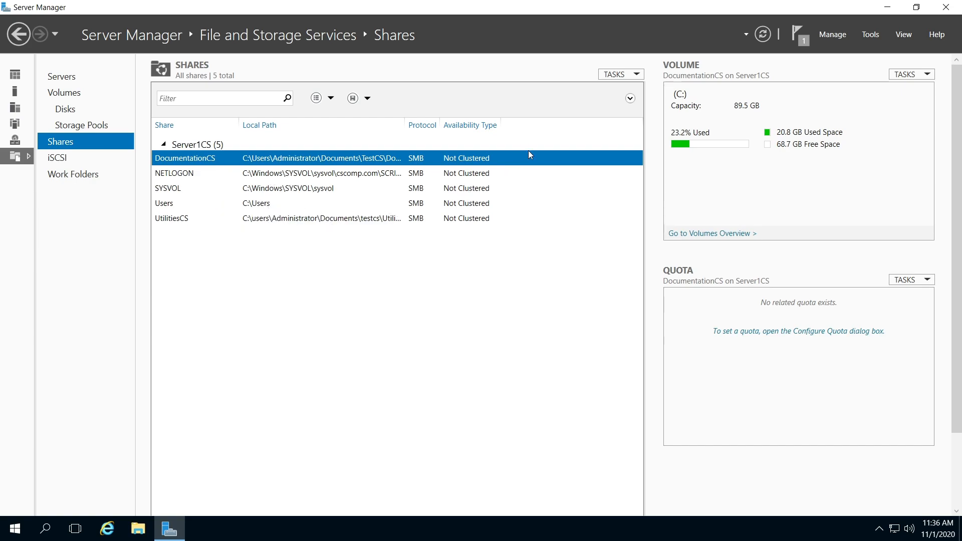
left_click(620, 74)
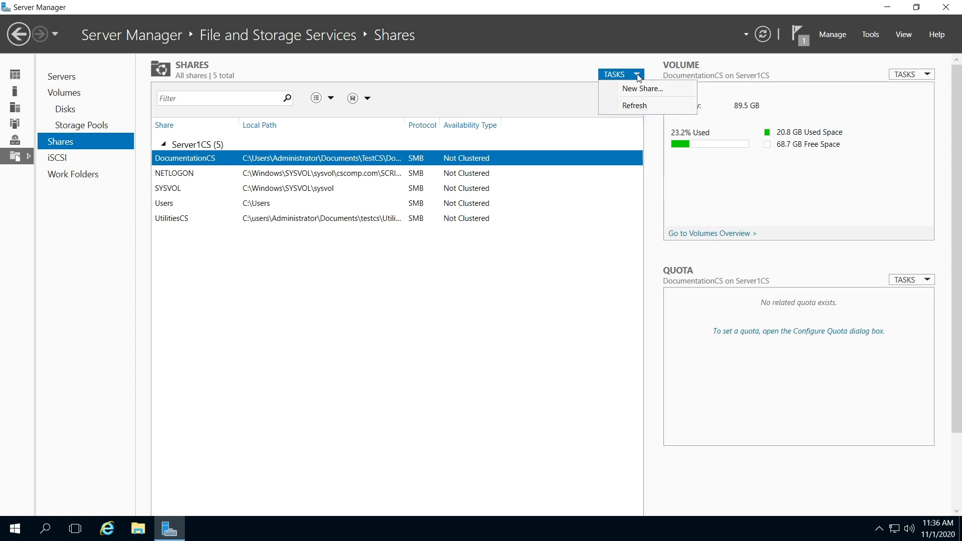
Step: Begin a New Share using the SMB Share - Advanced profile
left_click(641, 88)
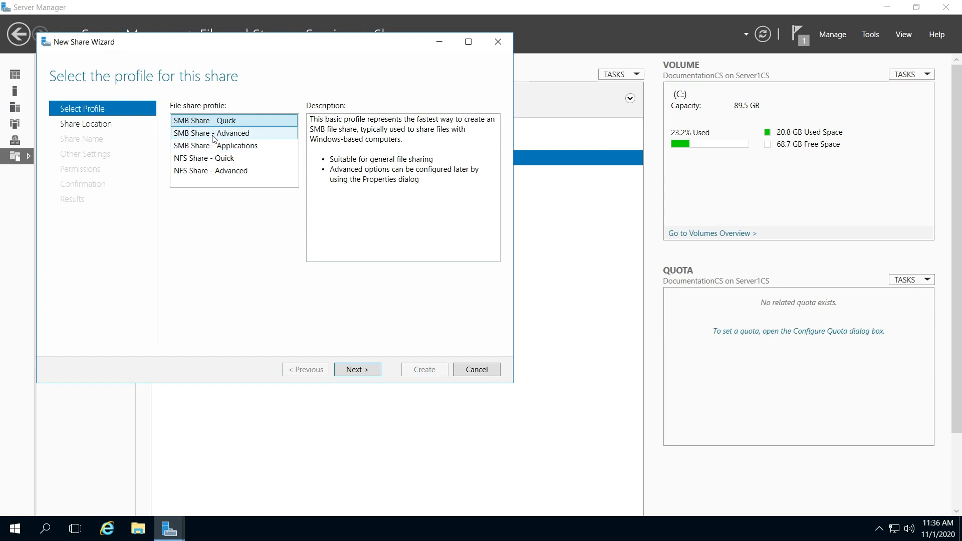
left_click(211, 133)
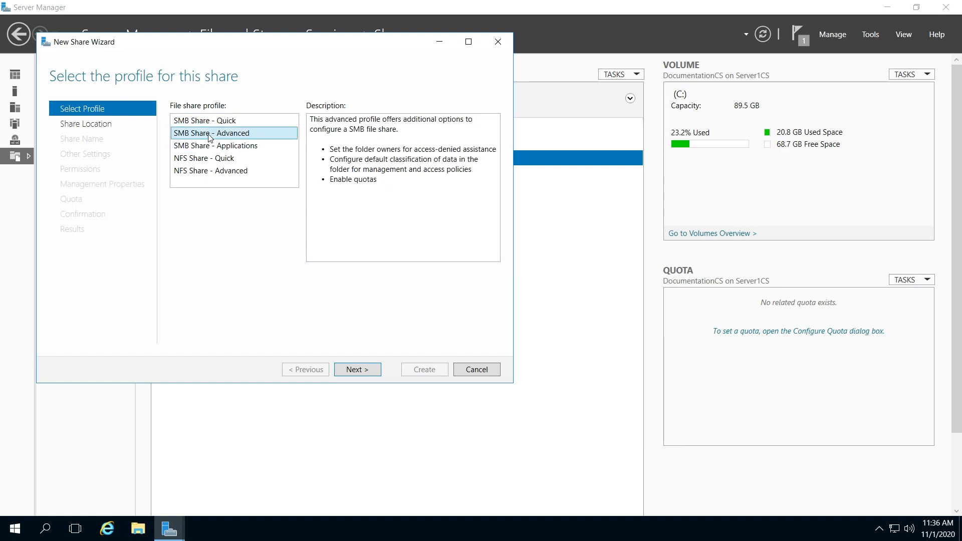
mouse_move(293, 164)
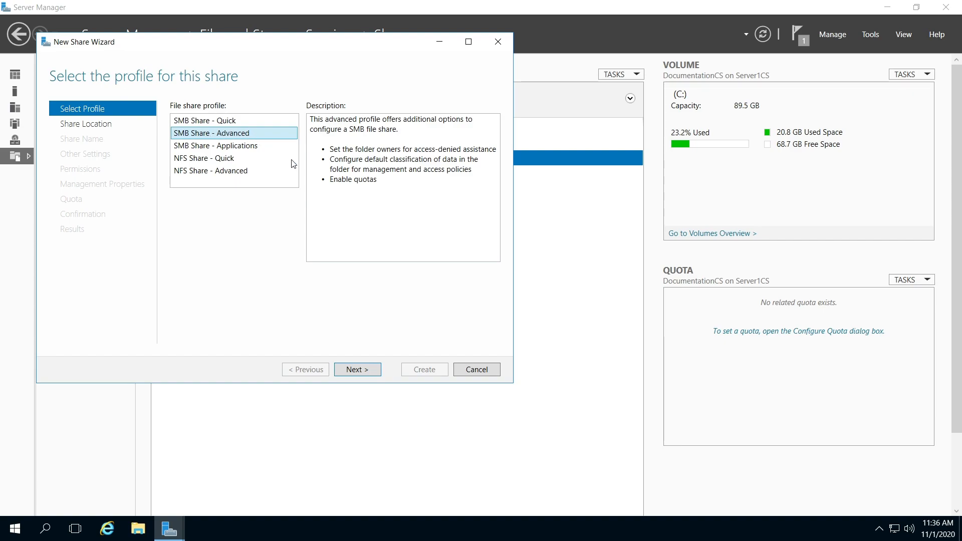
left_click(357, 369)
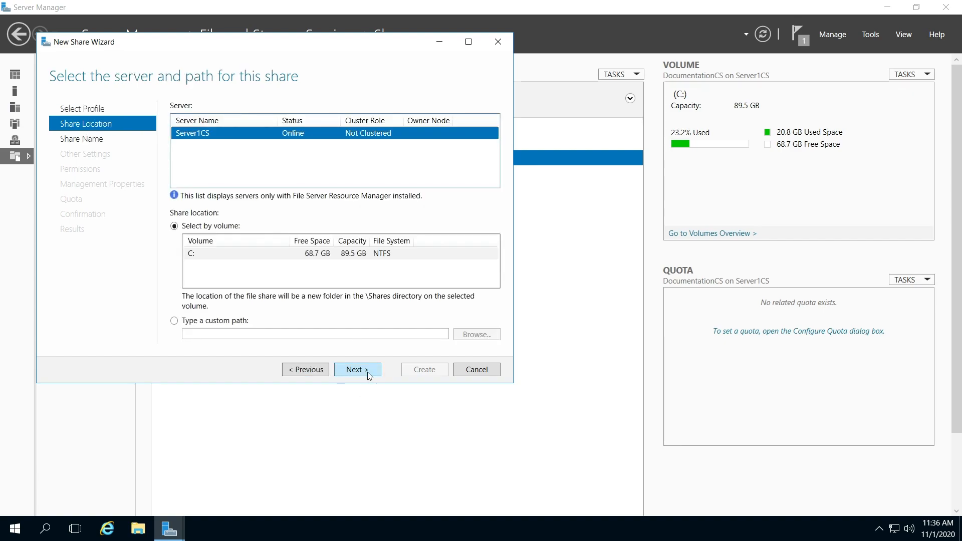
mouse_move(191, 241)
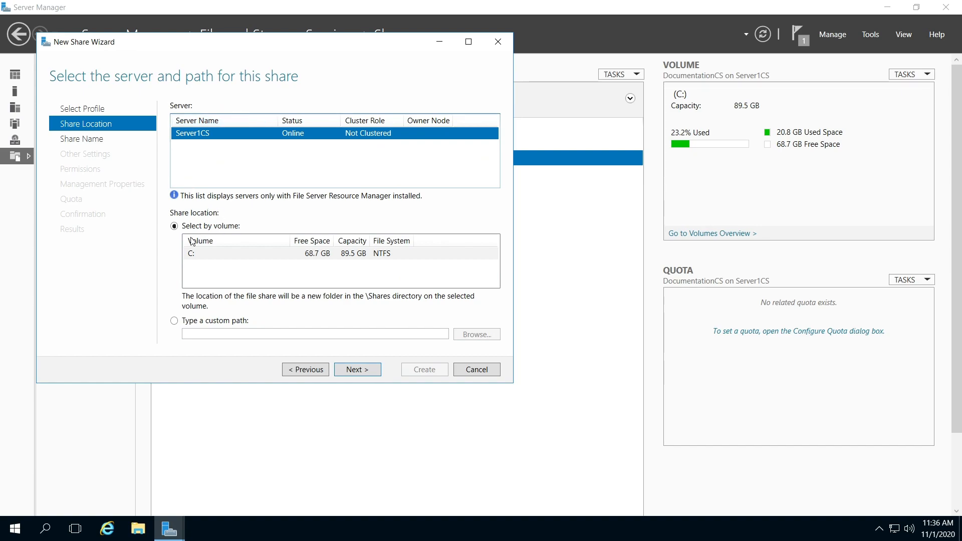
mouse_move(216, 235)
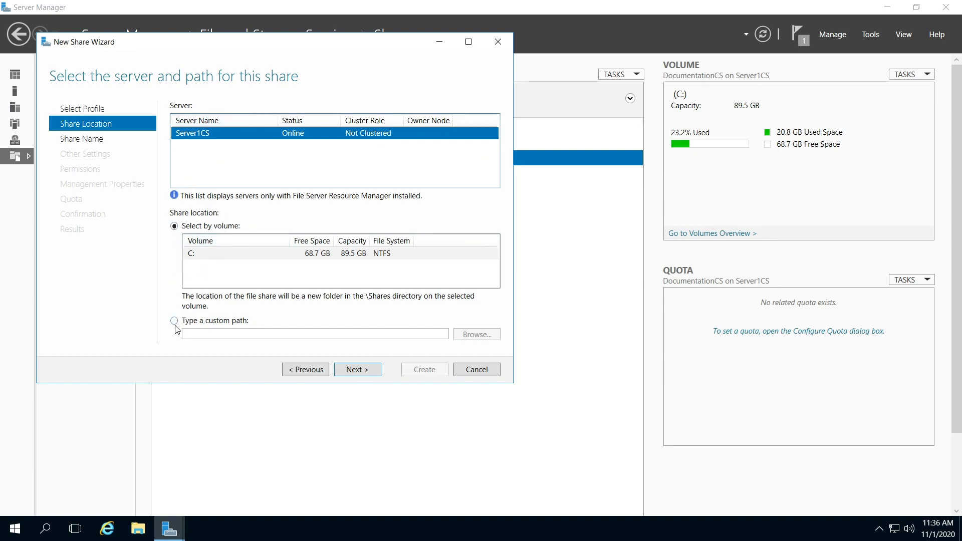
Step: Choose a custom share path and browse into the users folder
left_click(174, 320)
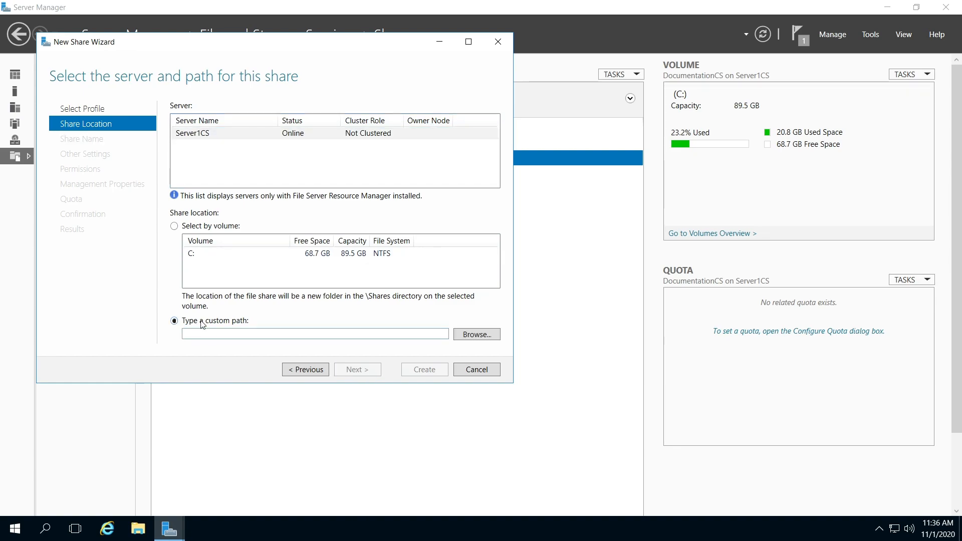
mouse_move(476, 334)
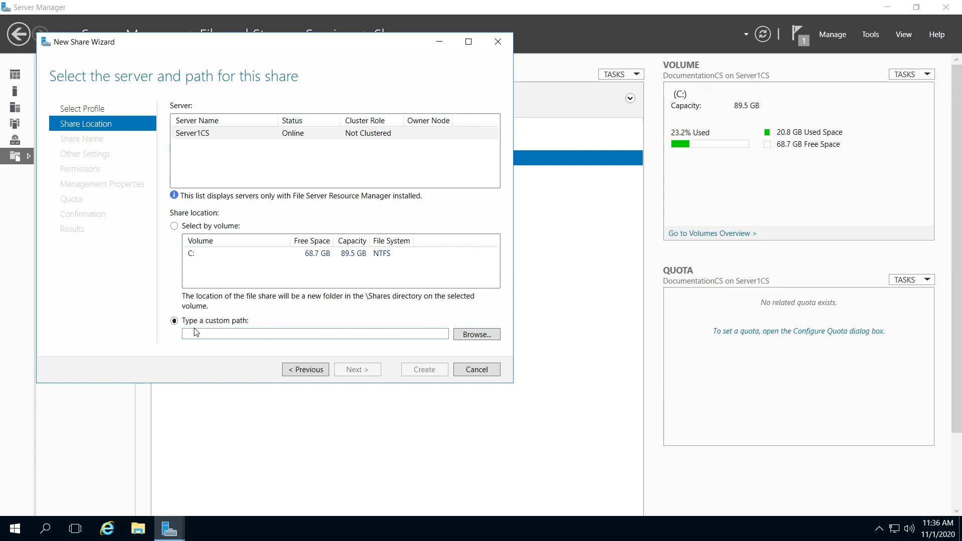
left_click(475, 334)
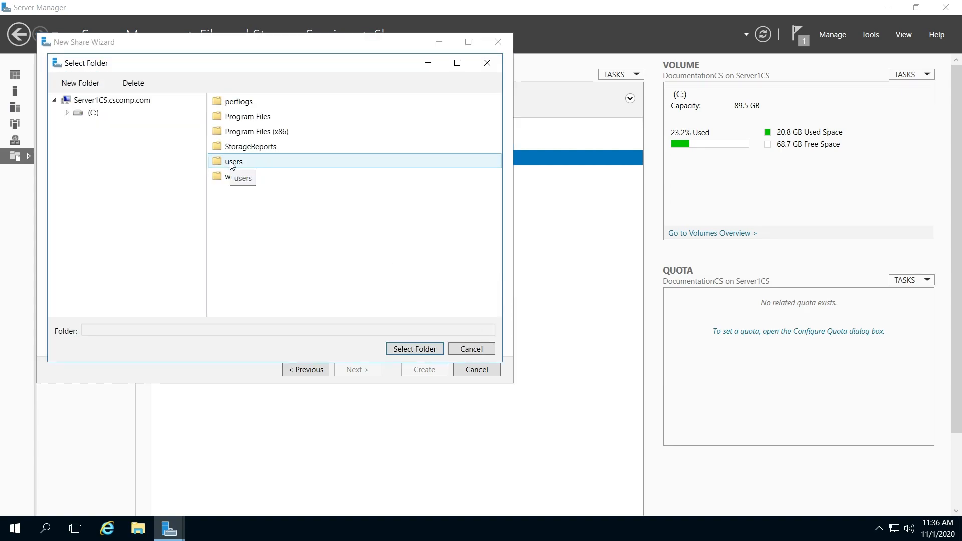
left_click(235, 161)
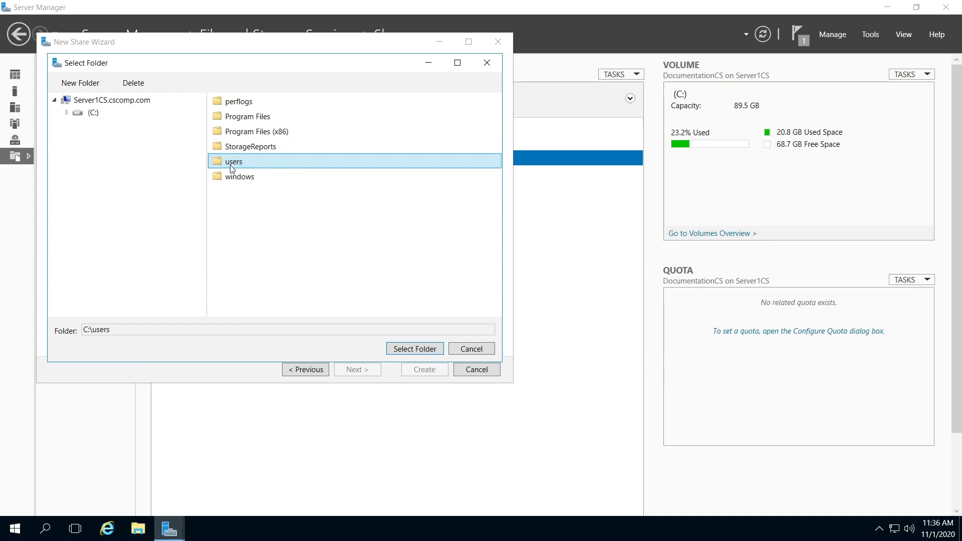
double_click(234, 161)
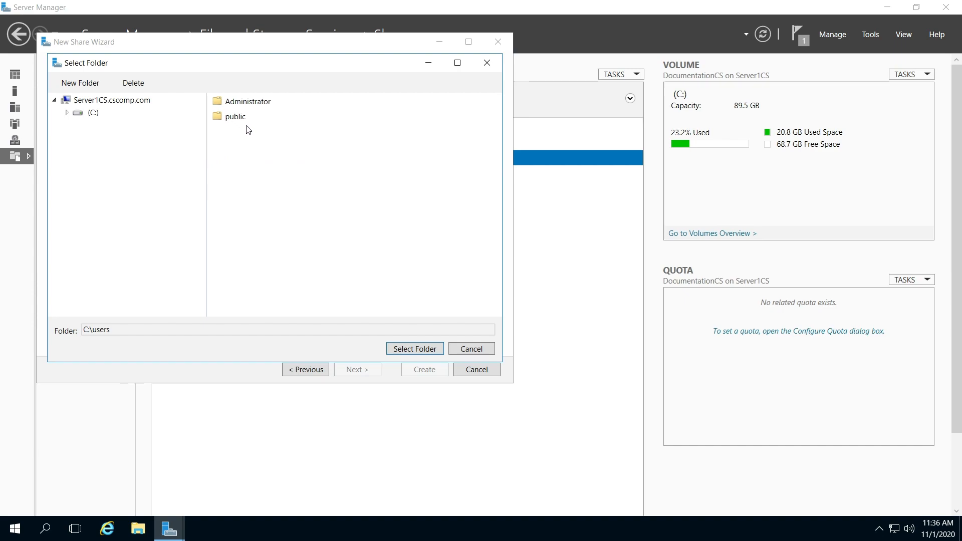
Step: Select C:\users\Administrator\Documents\cstiles as the share folder
double_click(247, 101)
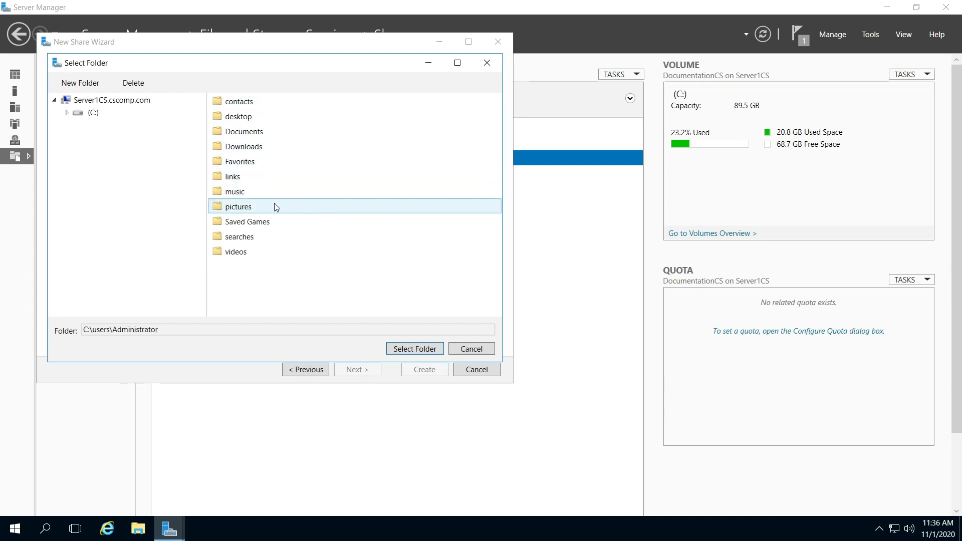
left_click(247, 221)
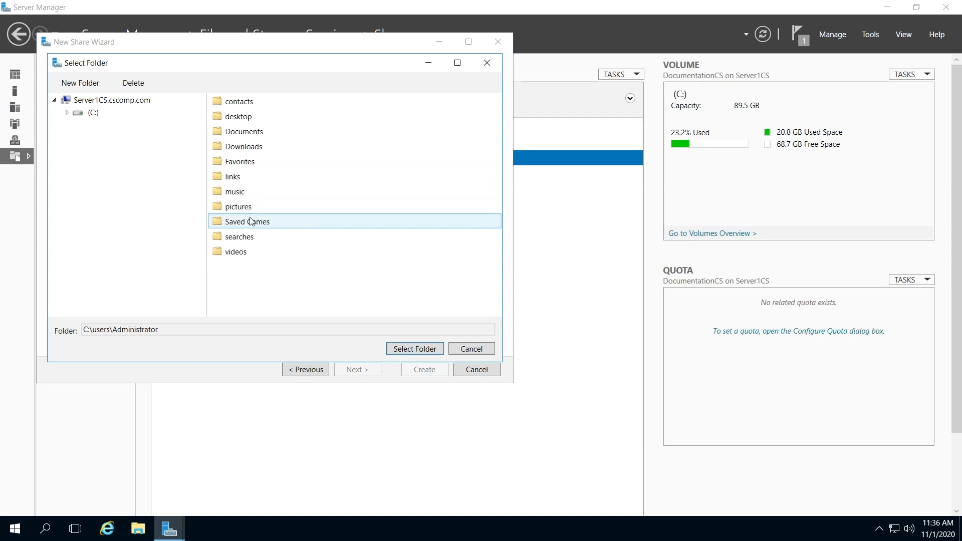
double_click(243, 131)
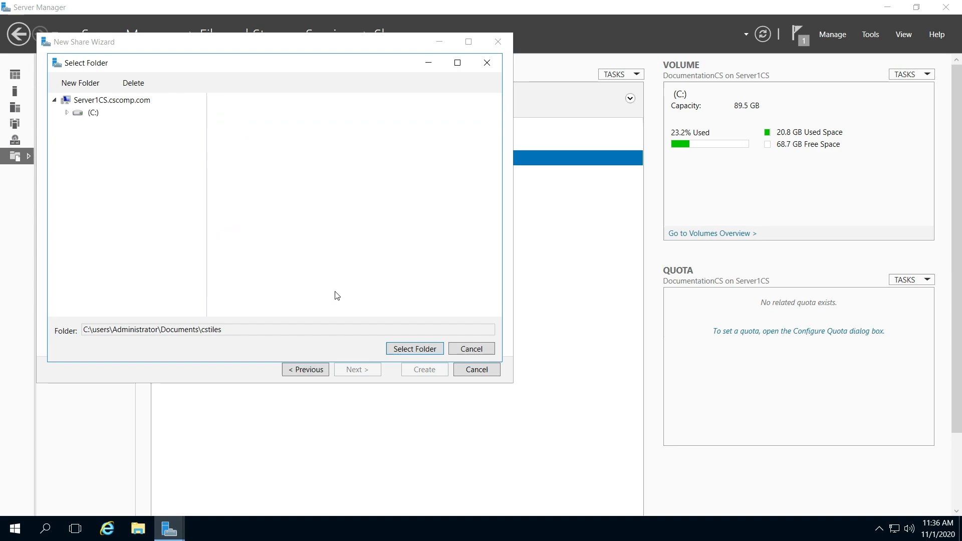
left_click(413, 348)
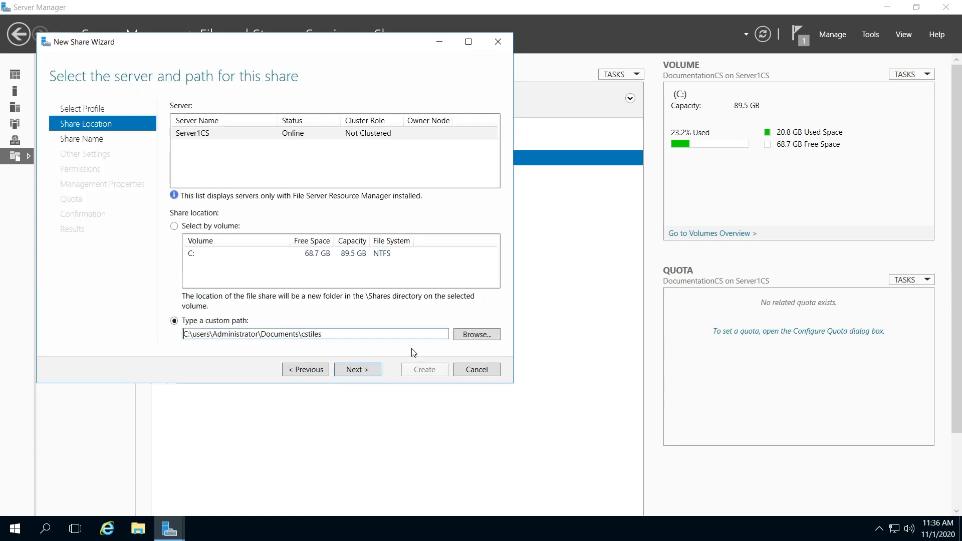
mouse_move(324, 366)
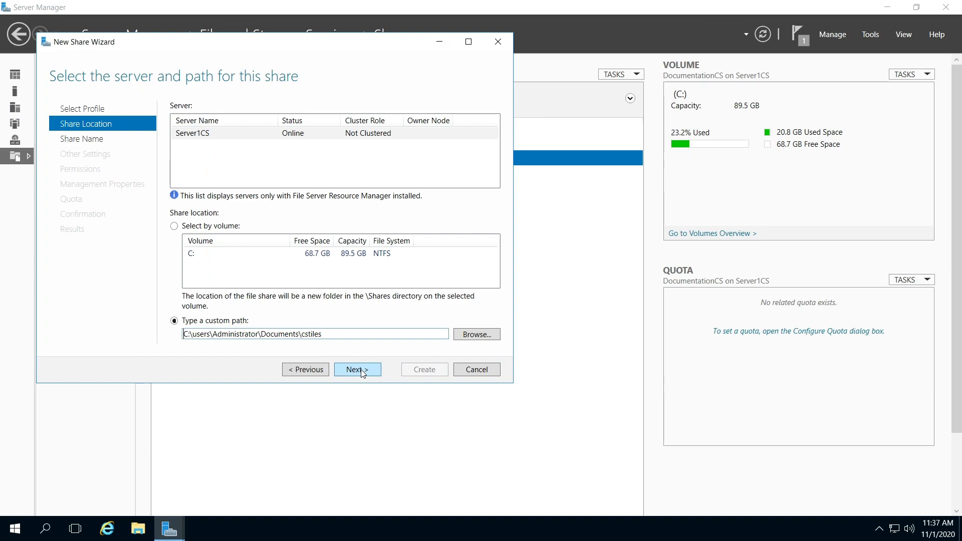
left_click(357, 370)
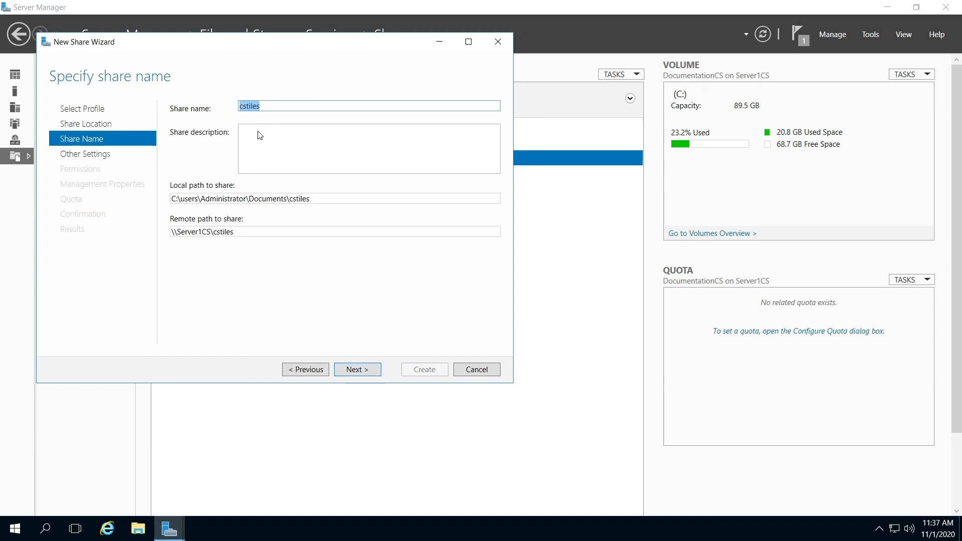
mouse_move(285, 109)
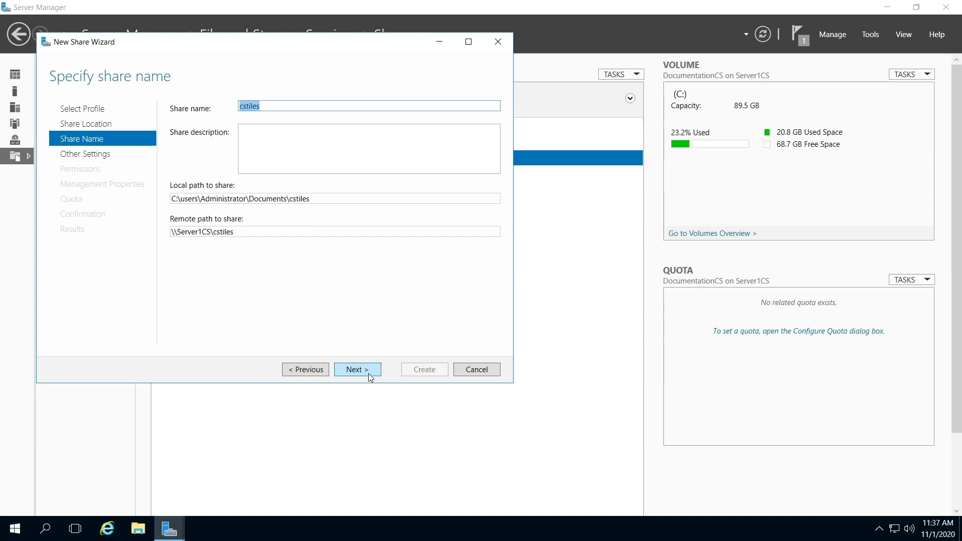
Step: Enable access-based enumeration on the share settings page
left_click(356, 369)
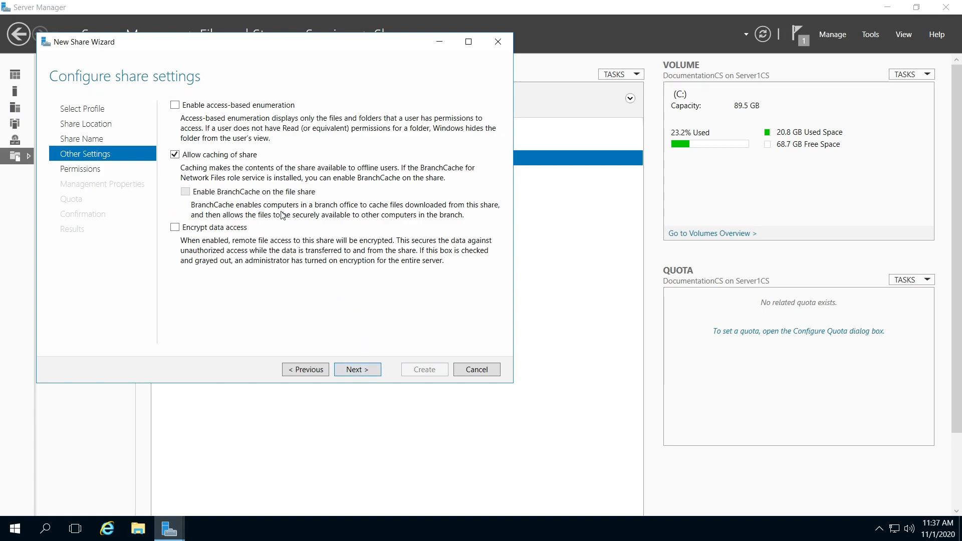
mouse_move(186, 132)
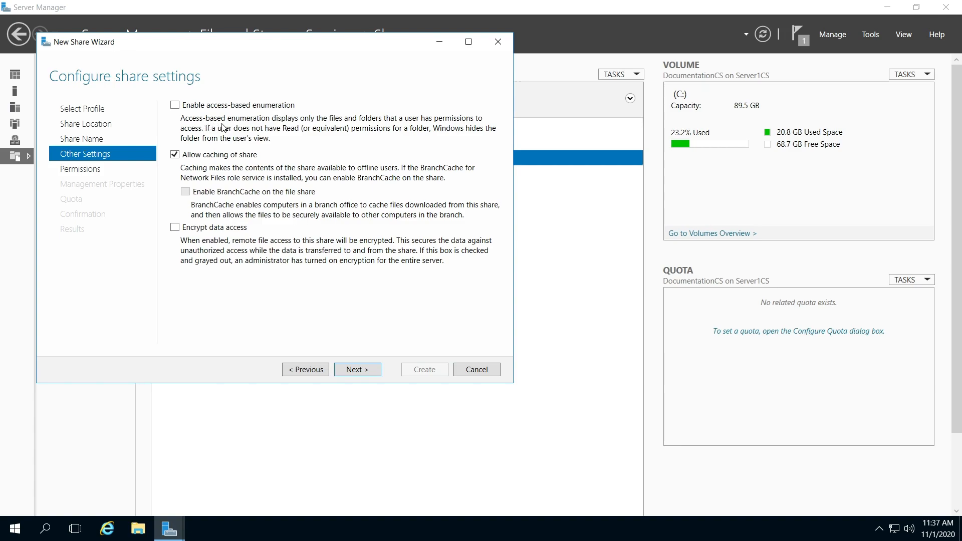
mouse_move(265, 132)
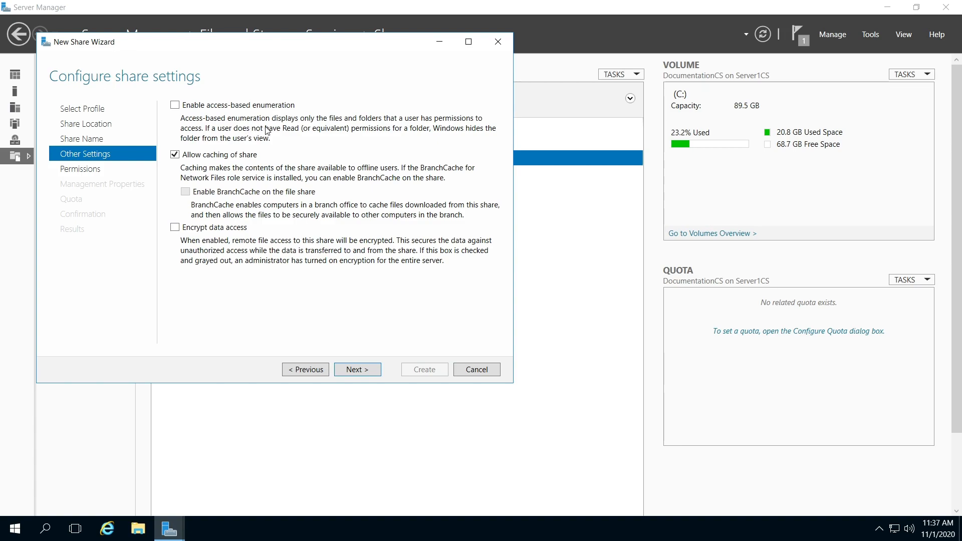
mouse_move(323, 129)
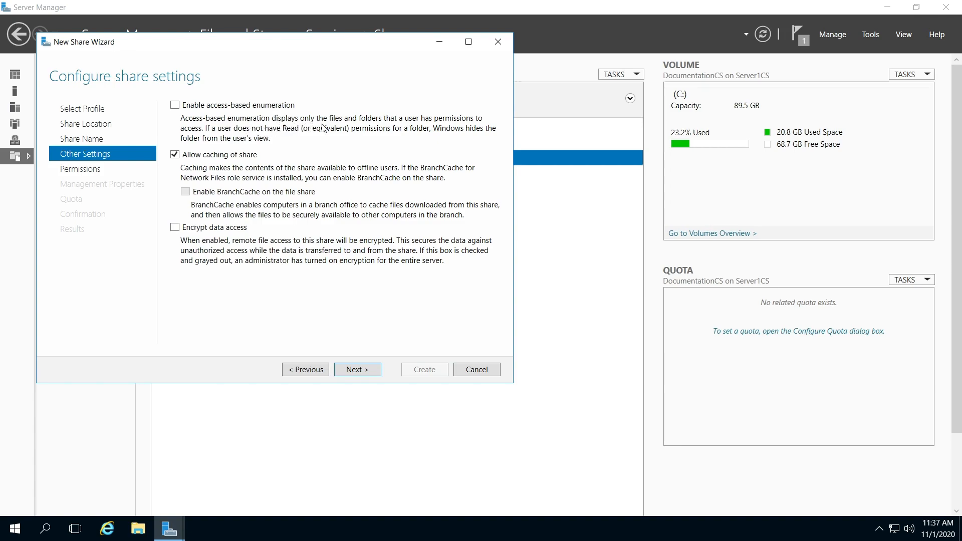
mouse_move(416, 129)
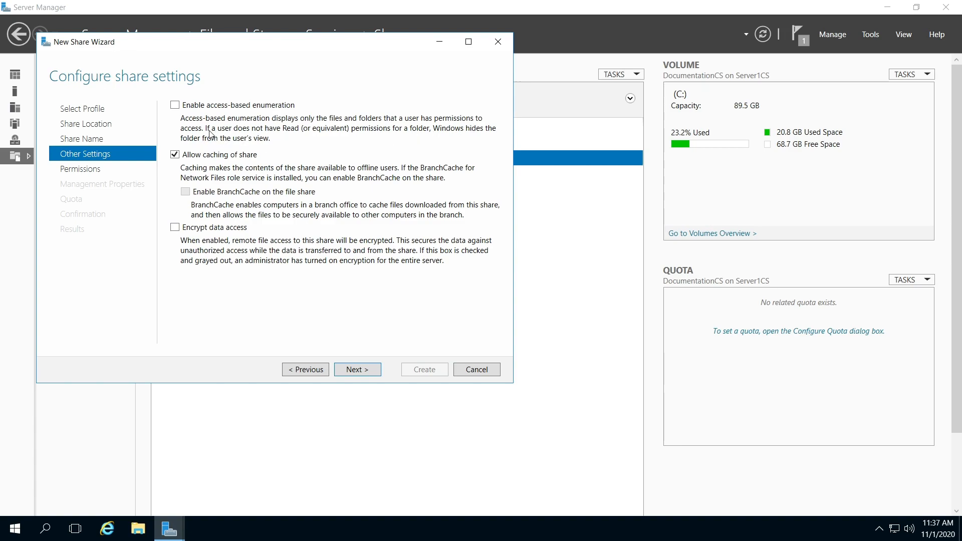
left_click(175, 105)
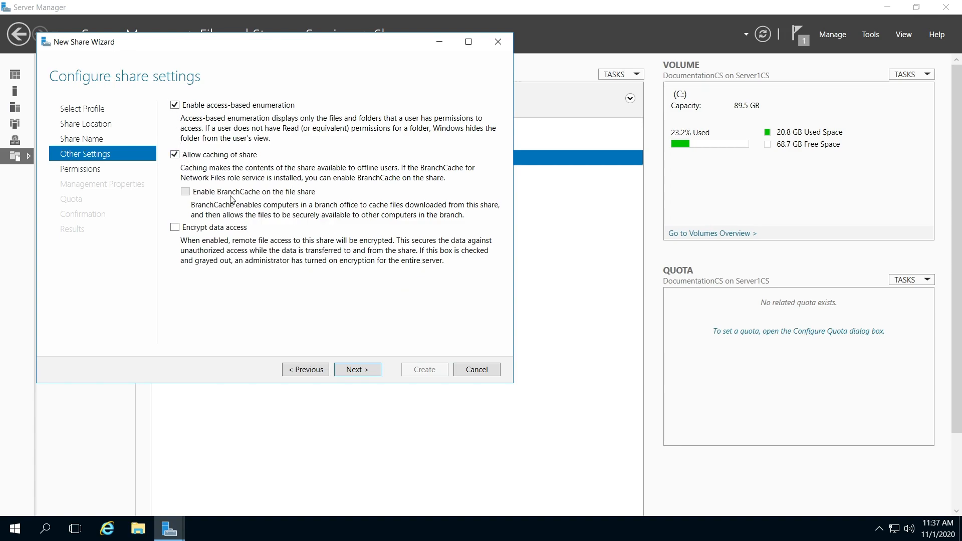
mouse_move(248, 244)
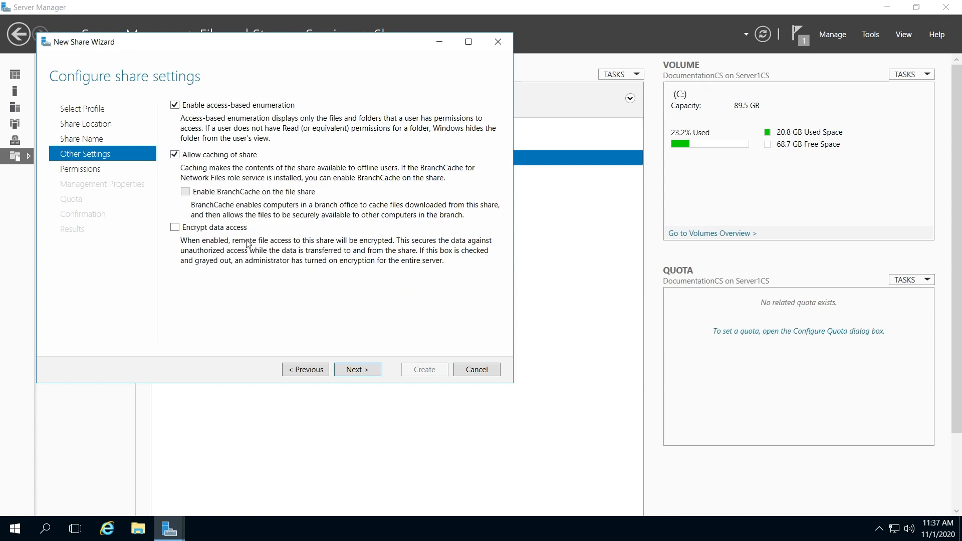
mouse_move(357, 369)
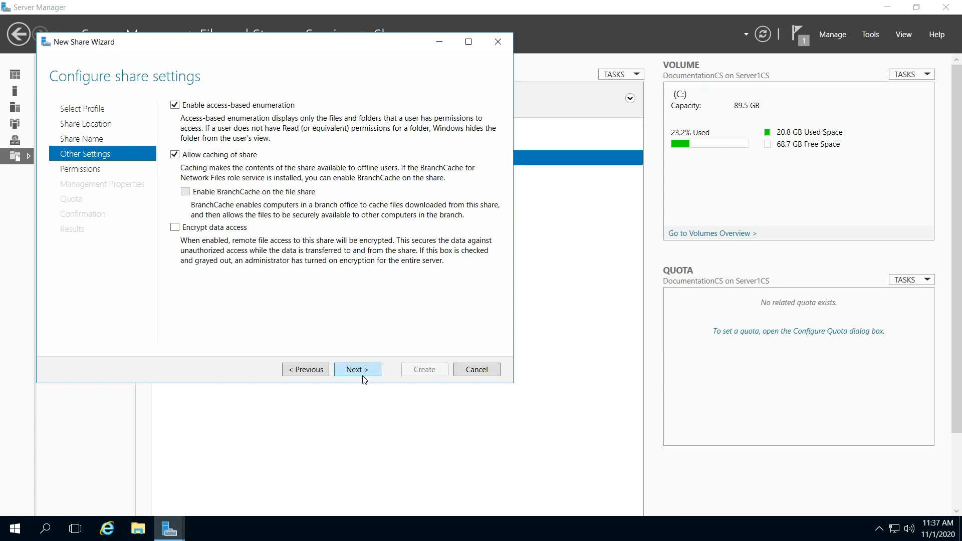
Step: Advance the New Share Wizard to the Permissions page
left_click(357, 369)
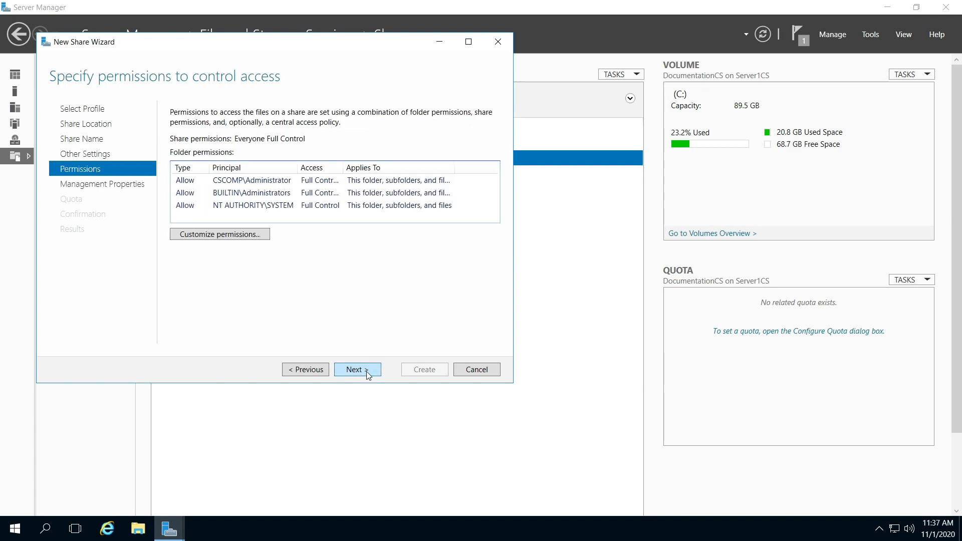
mouse_move(236, 243)
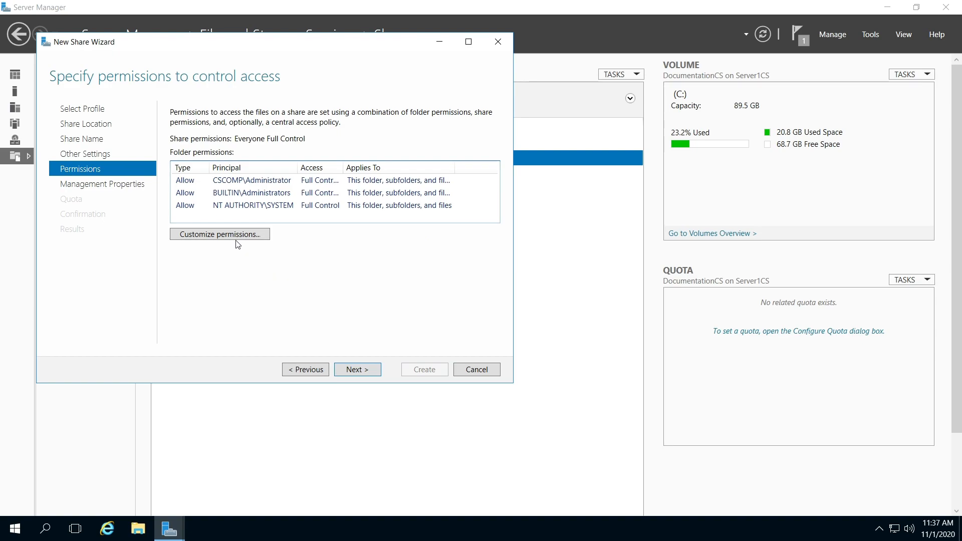
mouse_move(303, 168)
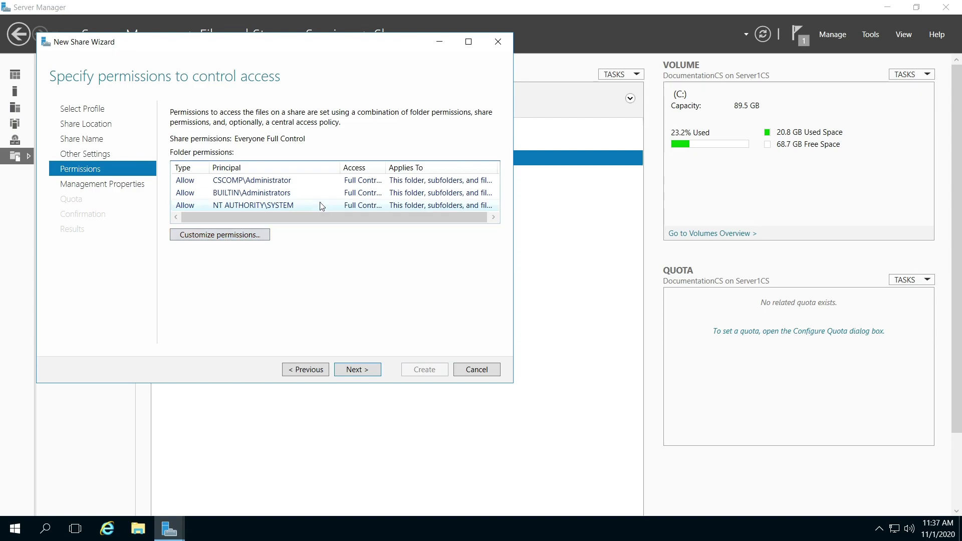
mouse_move(219, 235)
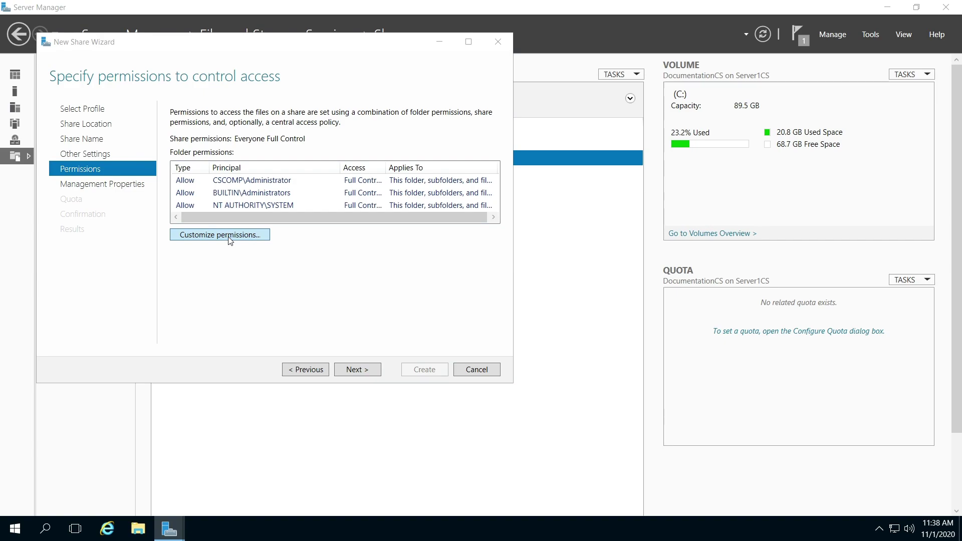
left_click(219, 234)
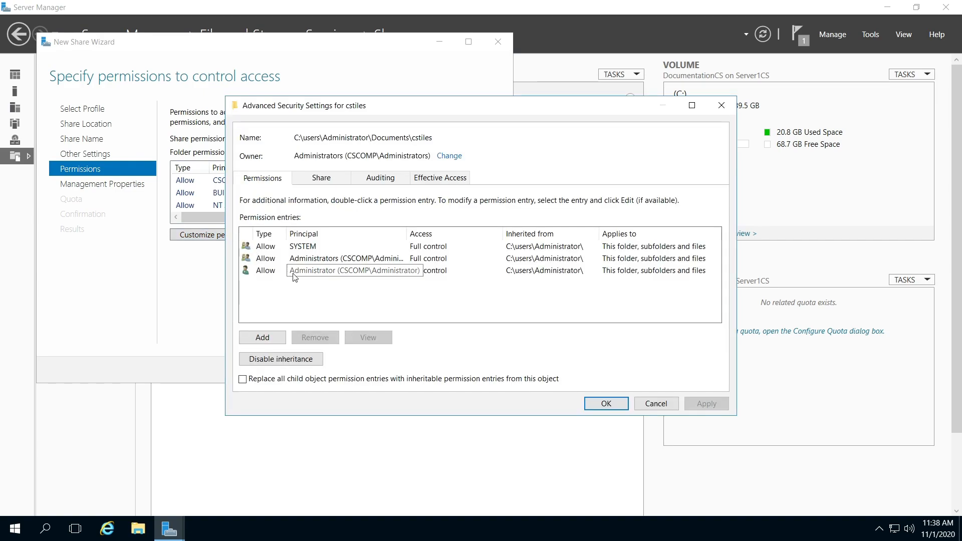
mouse_move(327, 275)
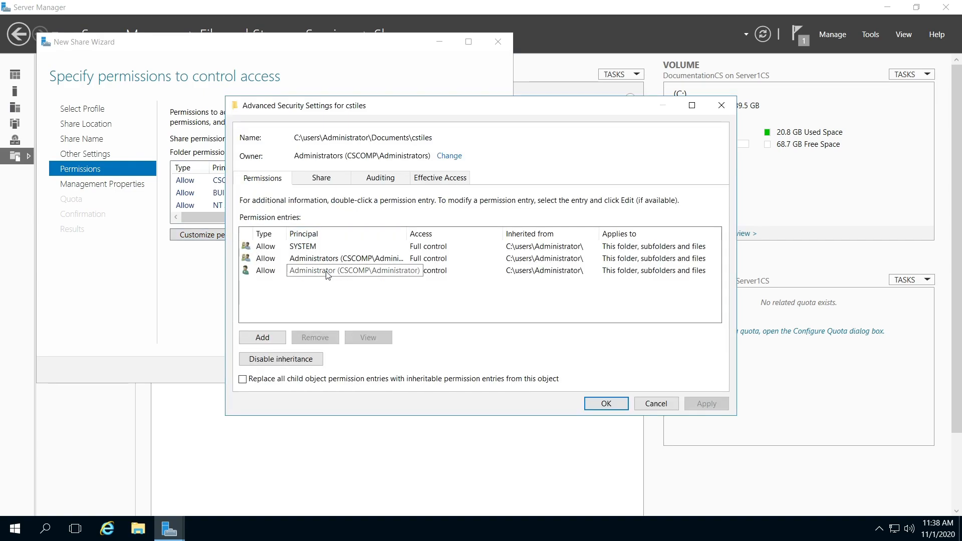
mouse_move(308, 253)
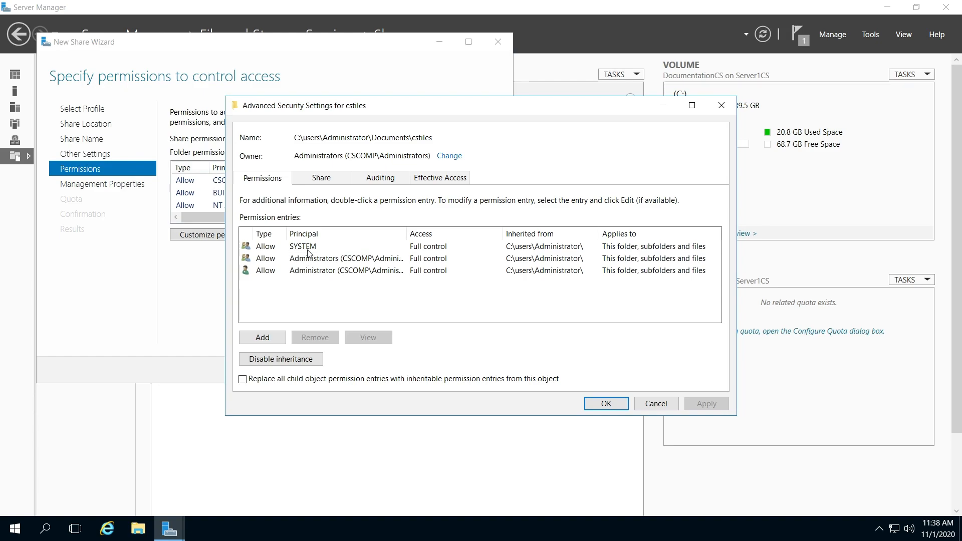
mouse_move(307, 274)
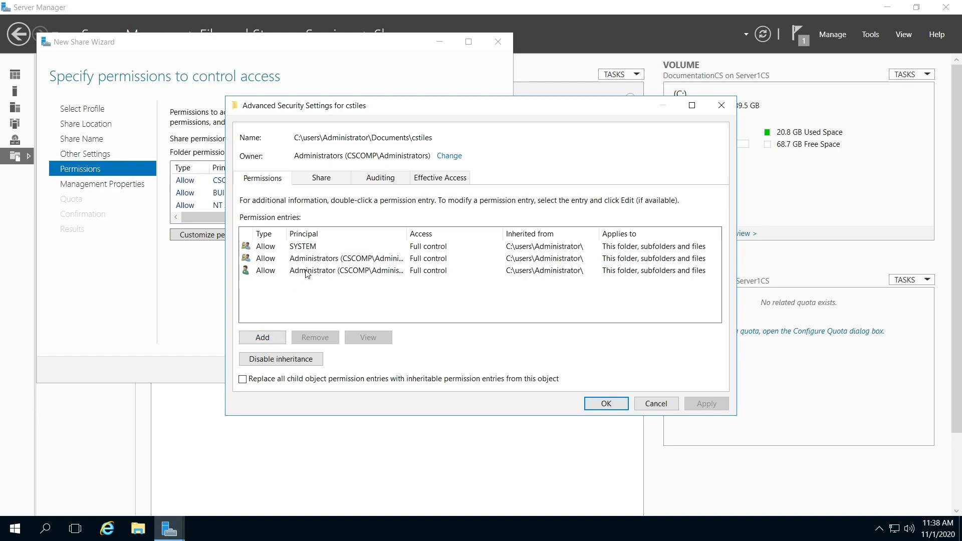
left_click(346, 270)
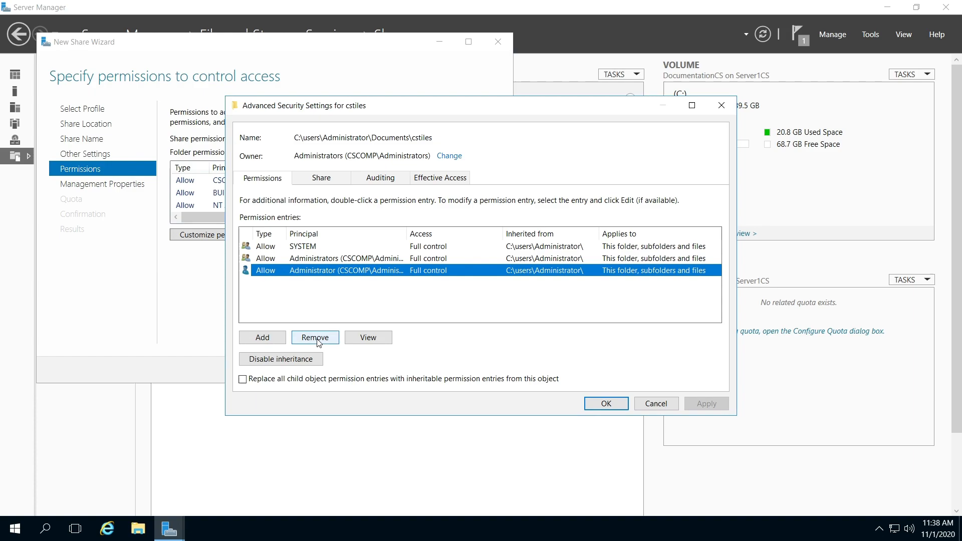
mouse_move(549, 367)
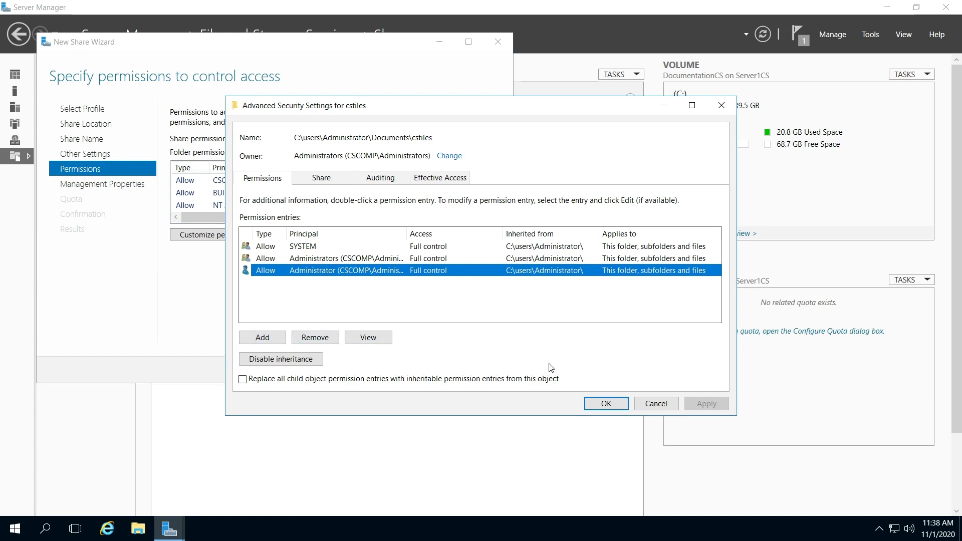
mouse_move(655, 404)
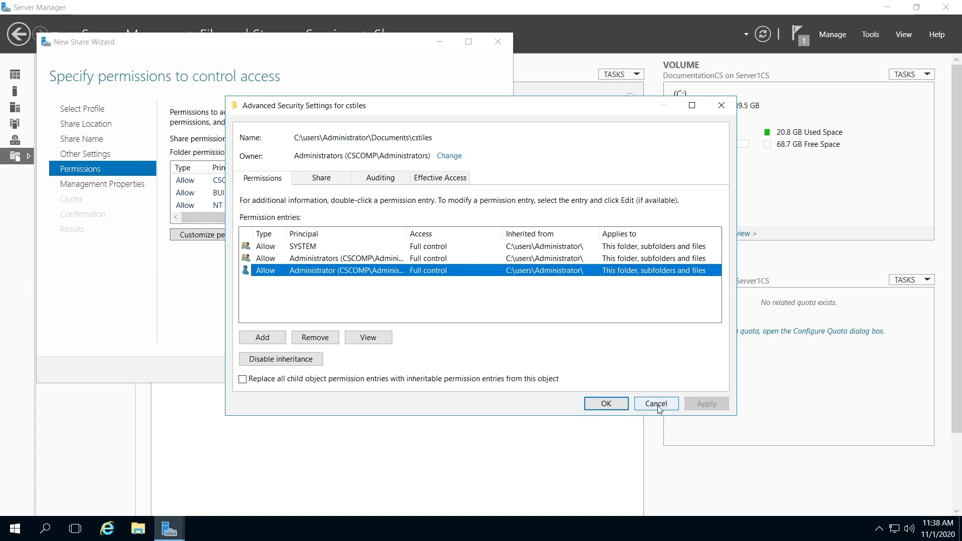
left_click(655, 403)
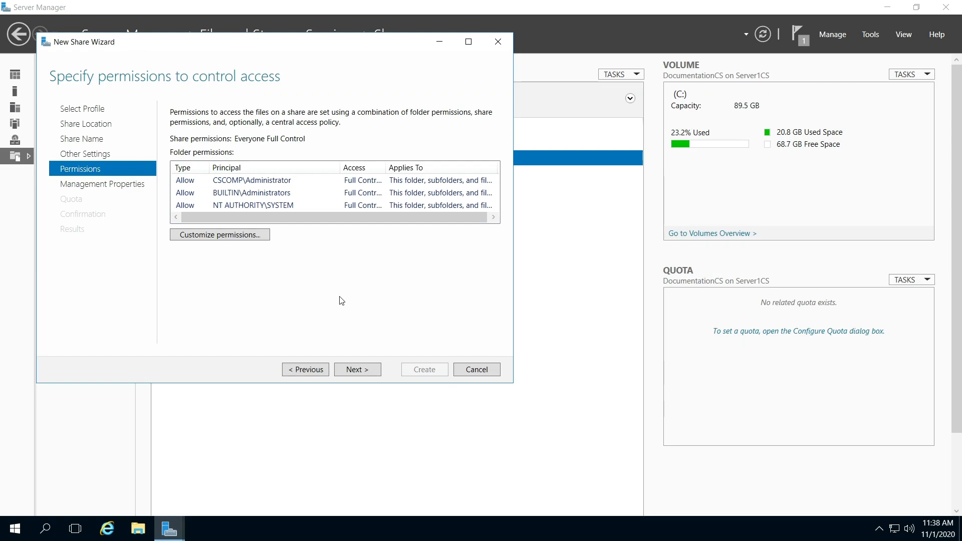
Step: Mark cstiles folder usage as User Files and Group Files and advance
left_click(356, 369)
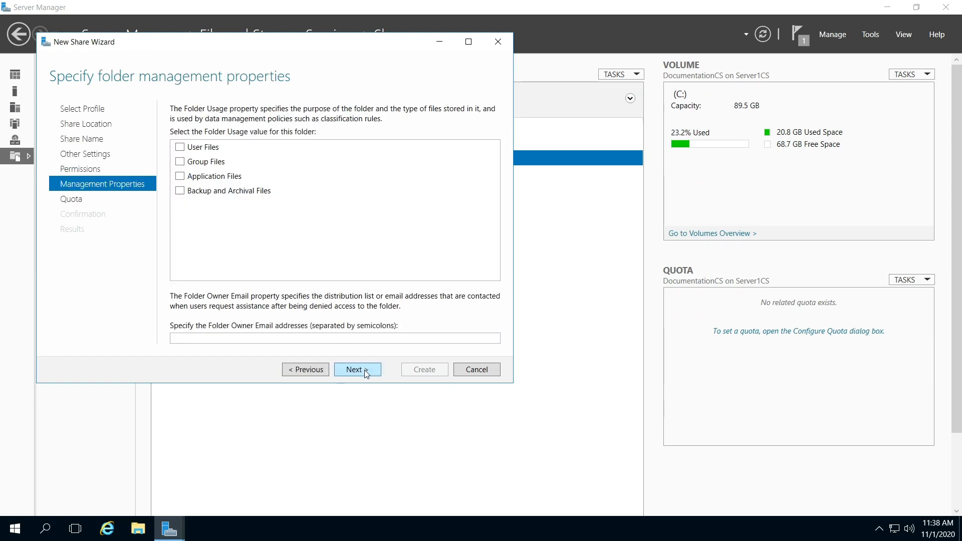
mouse_move(211, 162)
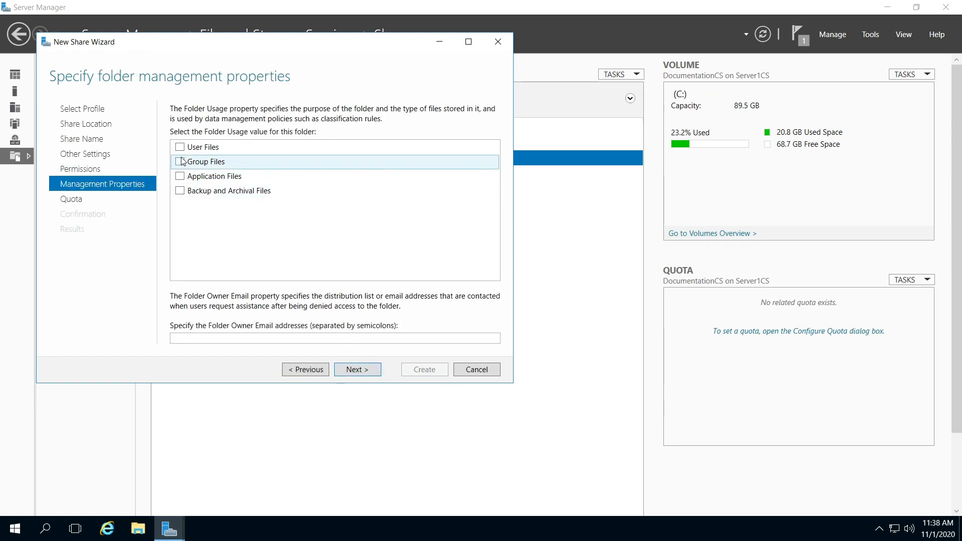
mouse_move(126, 104)
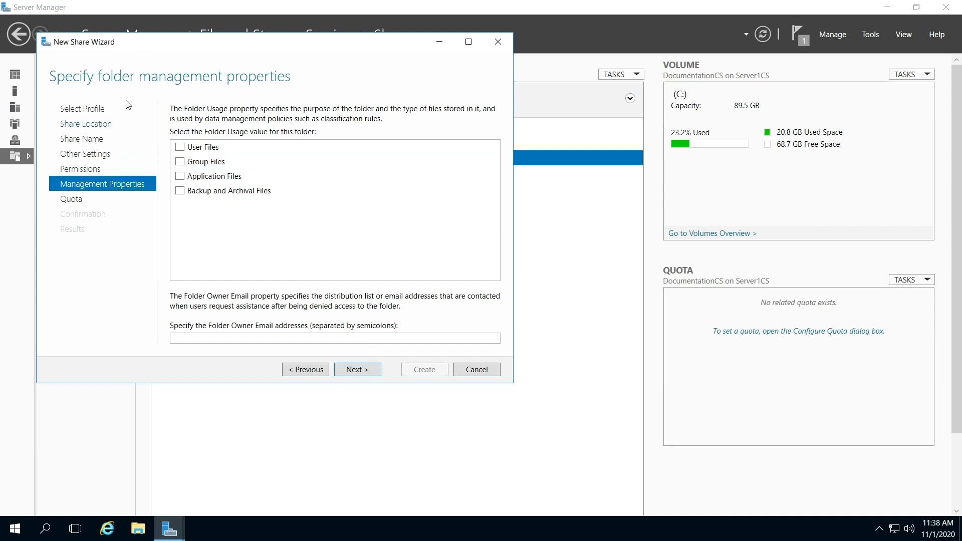
mouse_move(199, 99)
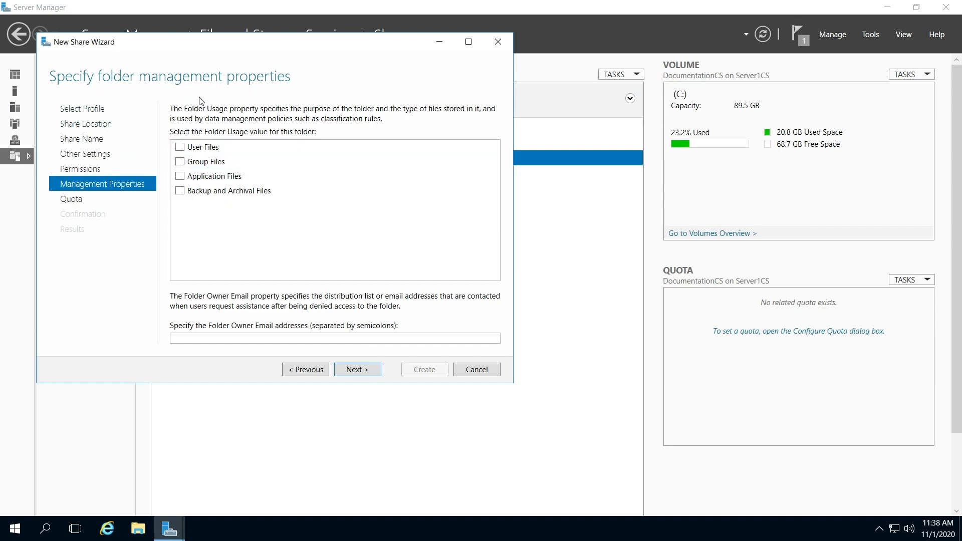
mouse_move(252, 205)
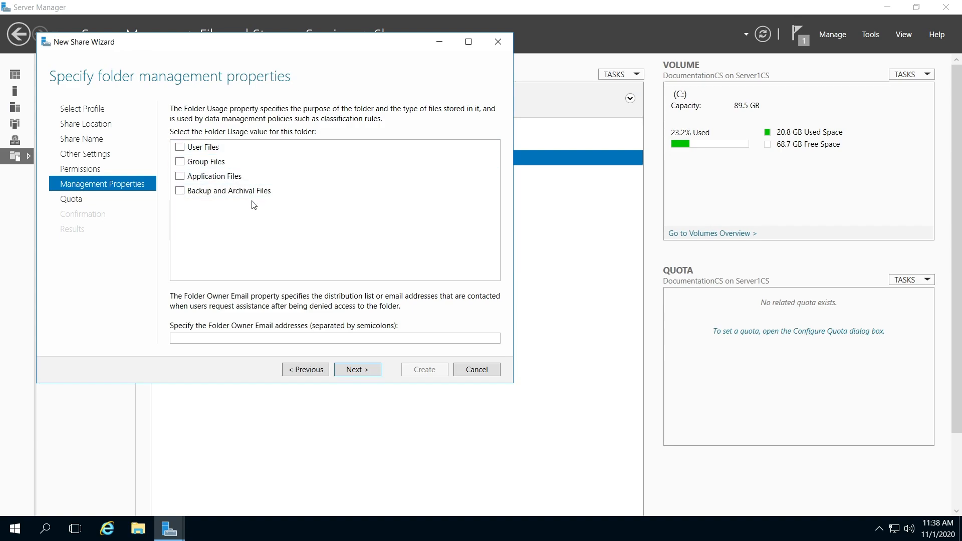
mouse_move(203, 147)
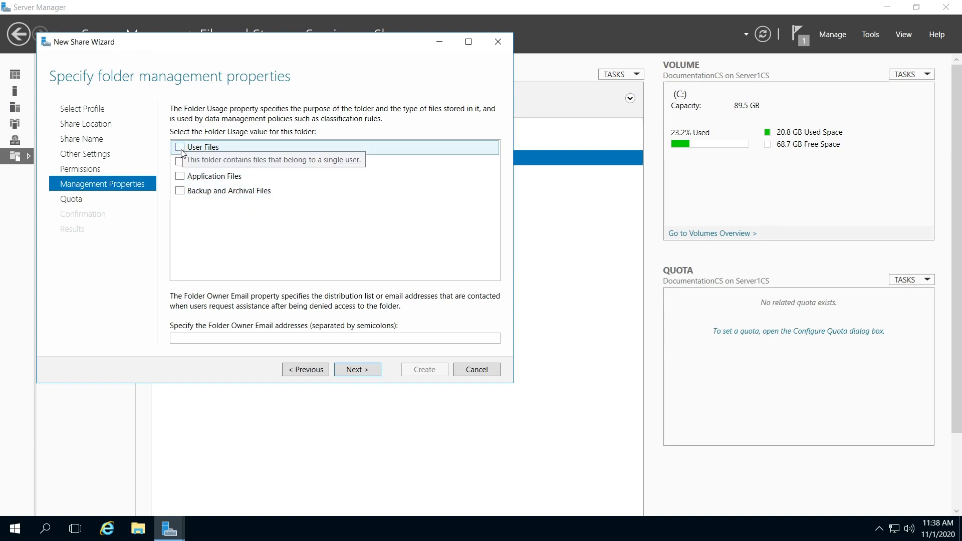
mouse_move(341, 323)
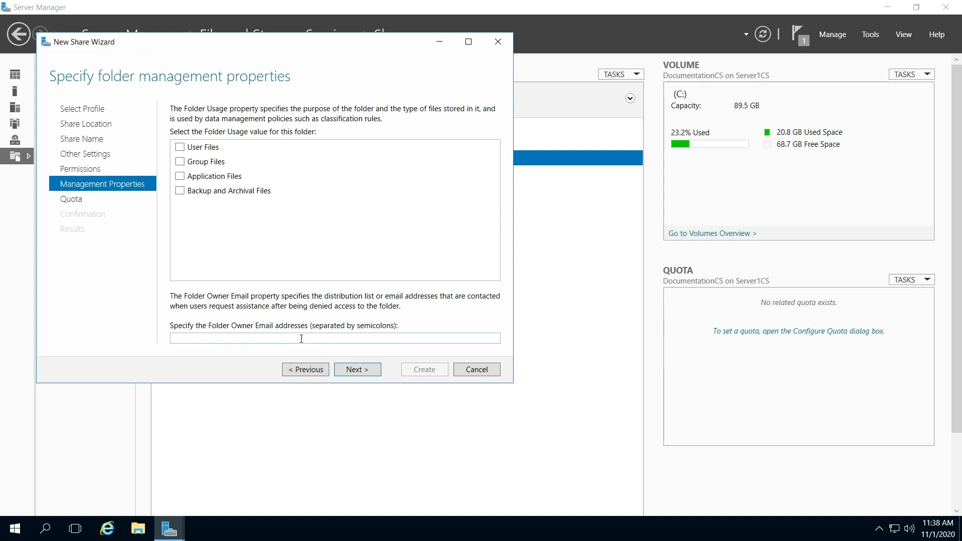
mouse_move(386, 373)
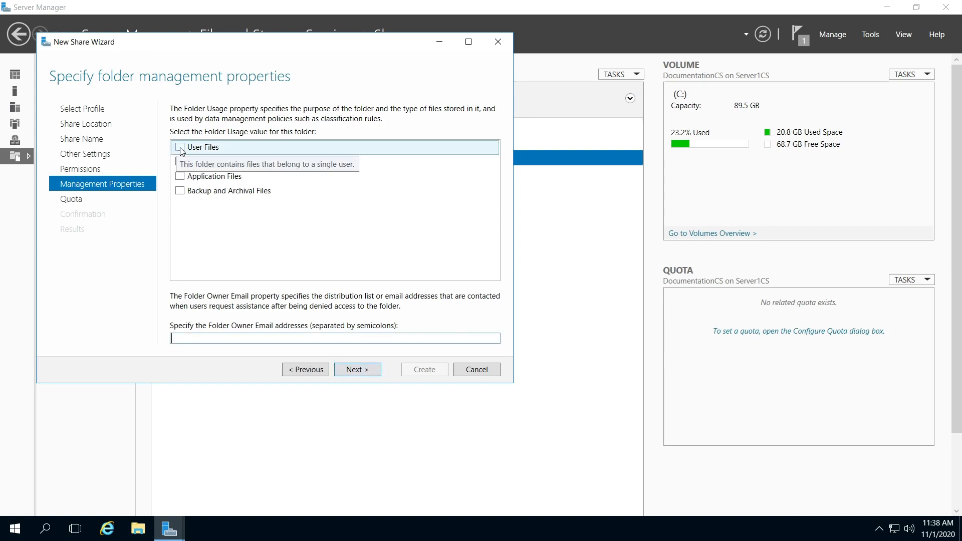
left_click(180, 147)
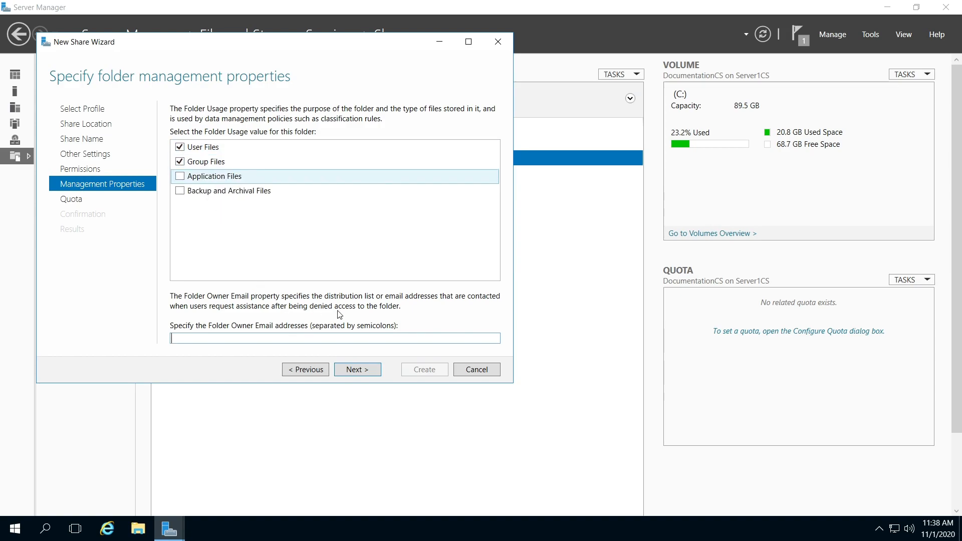
left_click(356, 370)
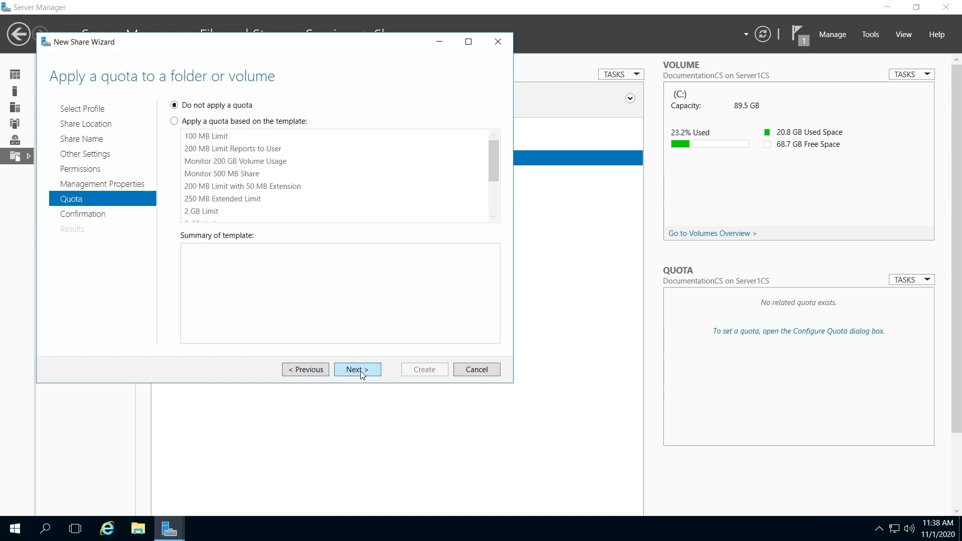
mouse_move(219, 142)
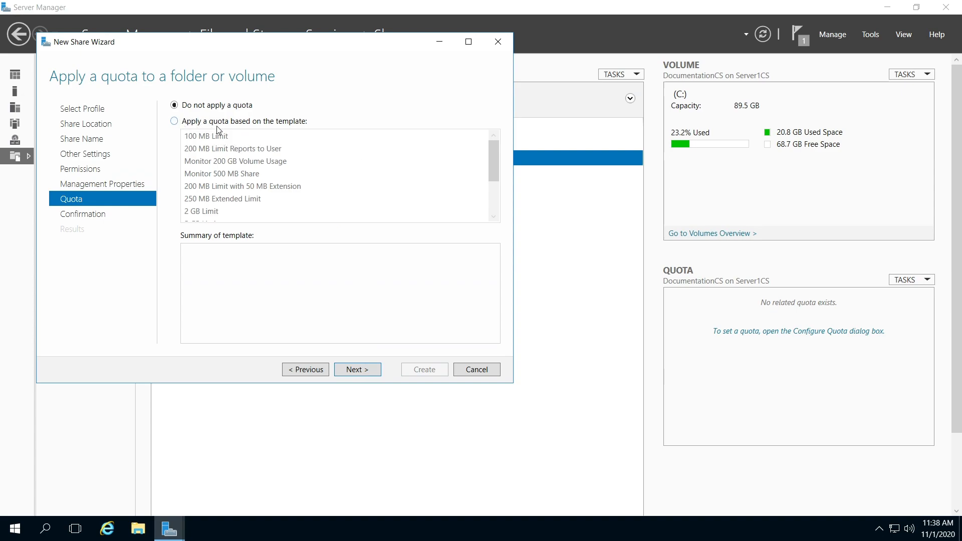
mouse_move(269, 132)
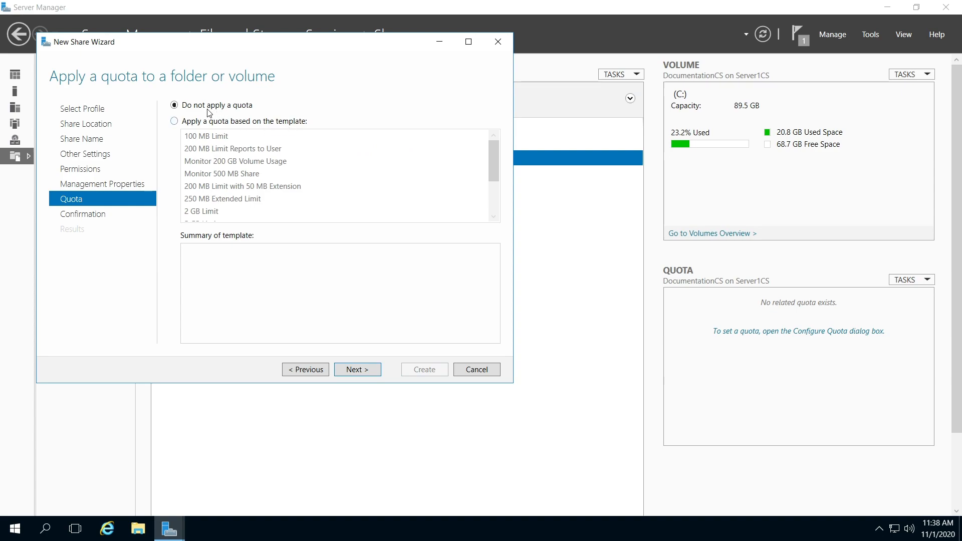
mouse_move(371, 308)
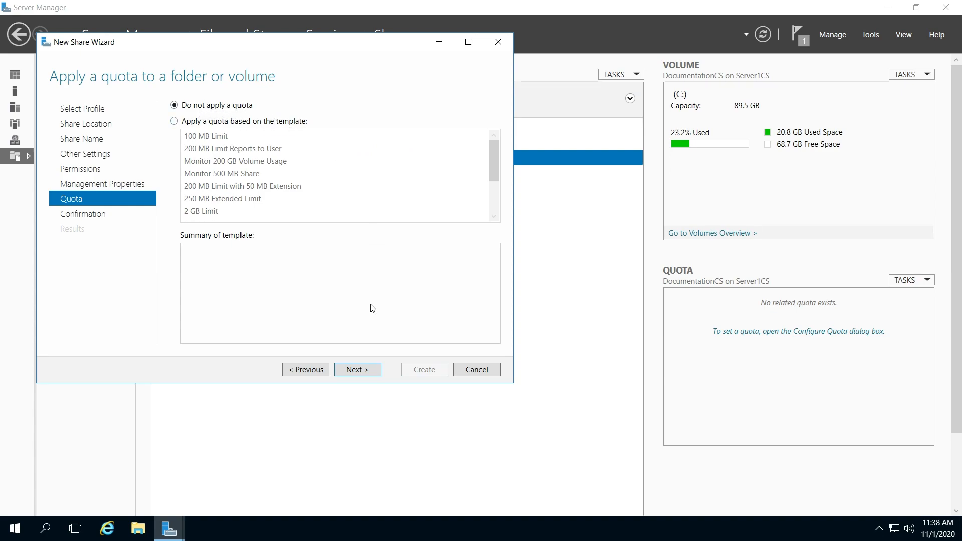
mouse_move(357, 369)
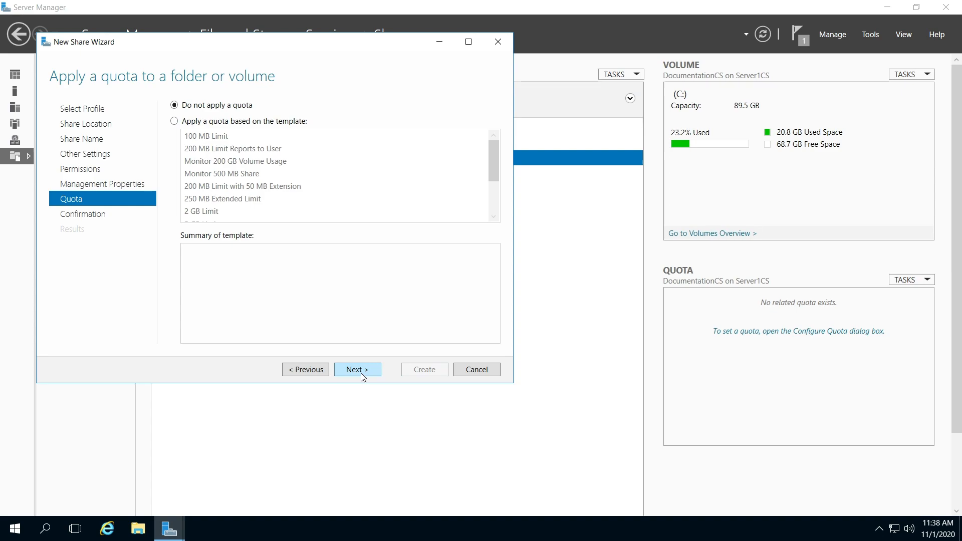
Step: Apply no quota and proceed to the confirmation summary
left_click(356, 369)
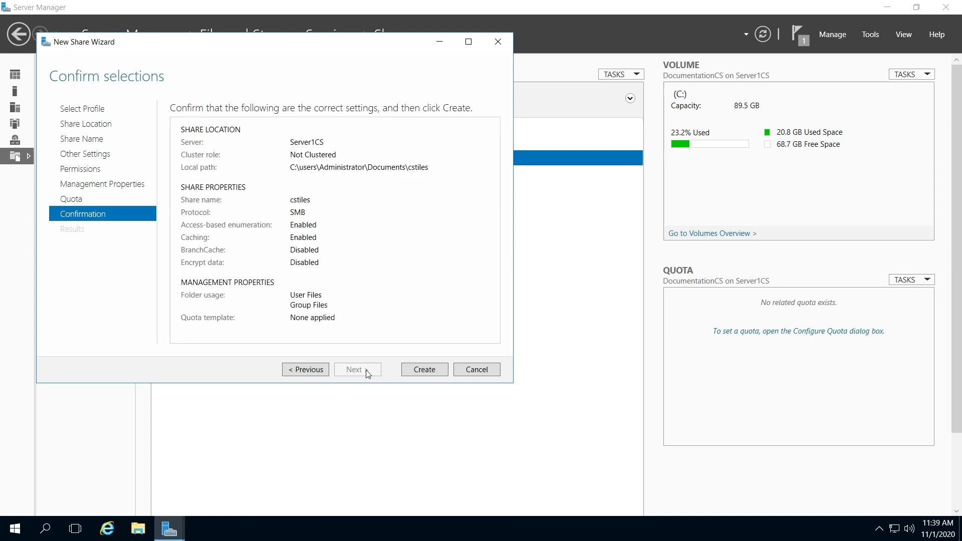
mouse_move(407, 393)
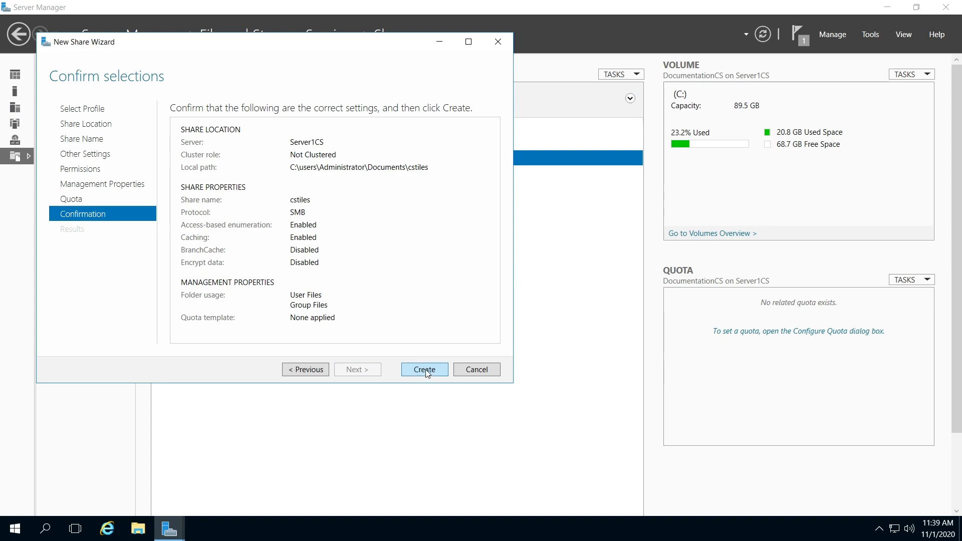
Step: Create the cstiles share and close the results
left_click(424, 369)
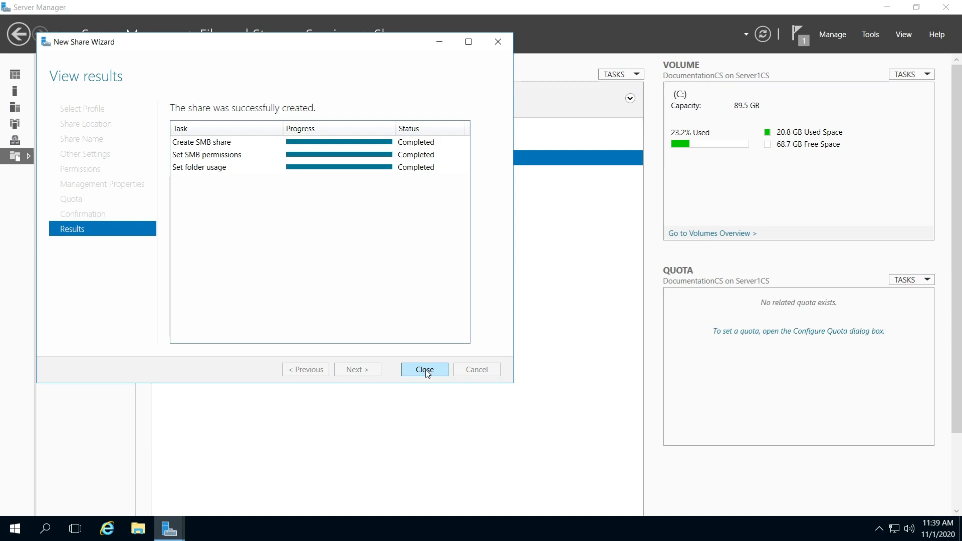
left_click(424, 369)
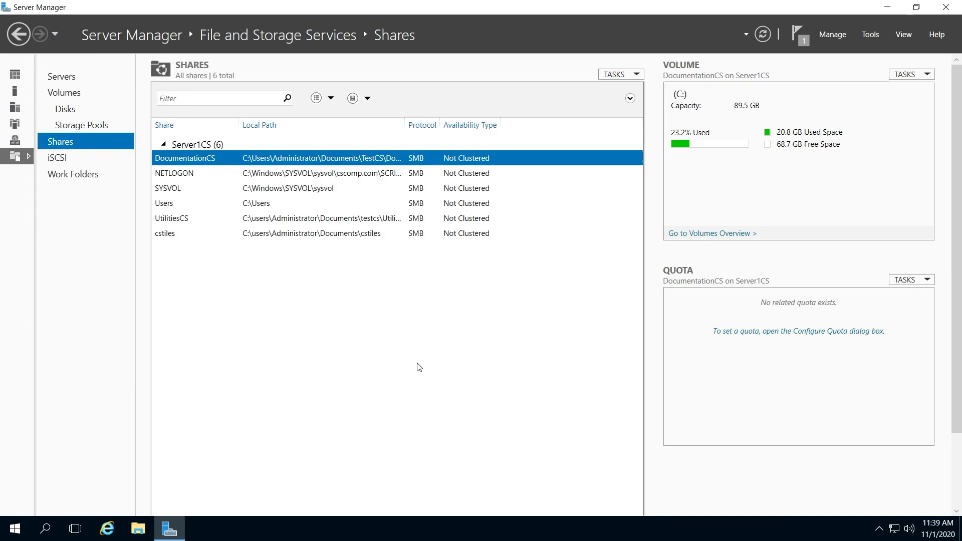
mouse_move(253, 264)
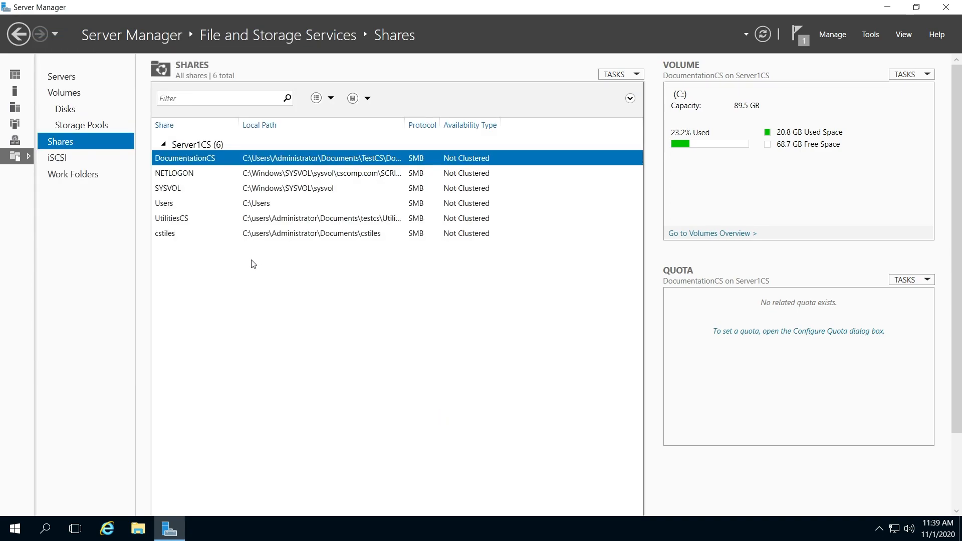
mouse_move(192, 226)
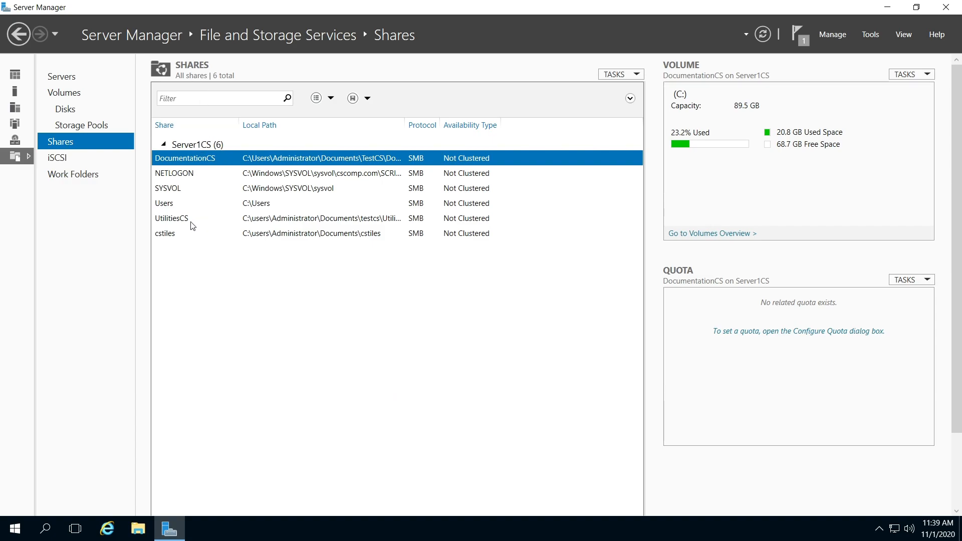
mouse_move(181, 207)
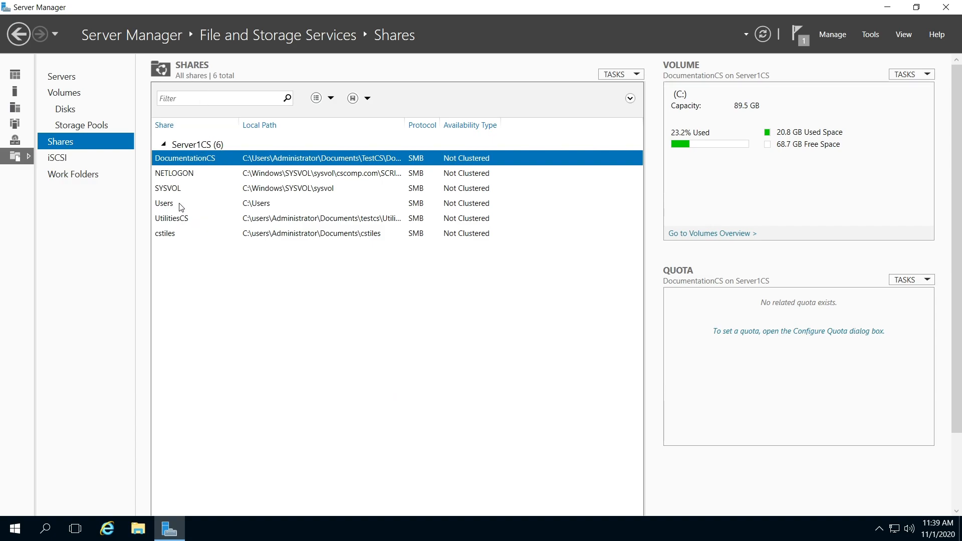
mouse_move(301, 210)
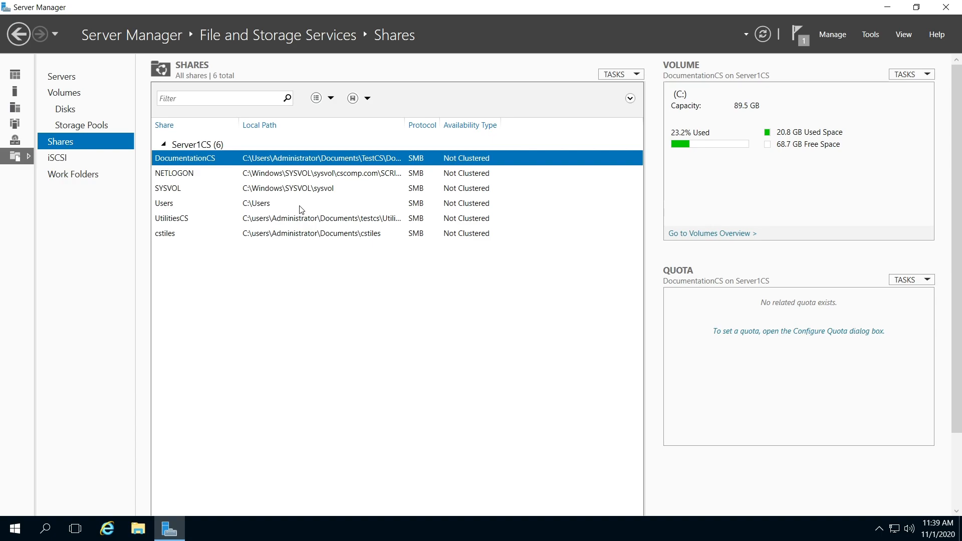
mouse_move(409, 147)
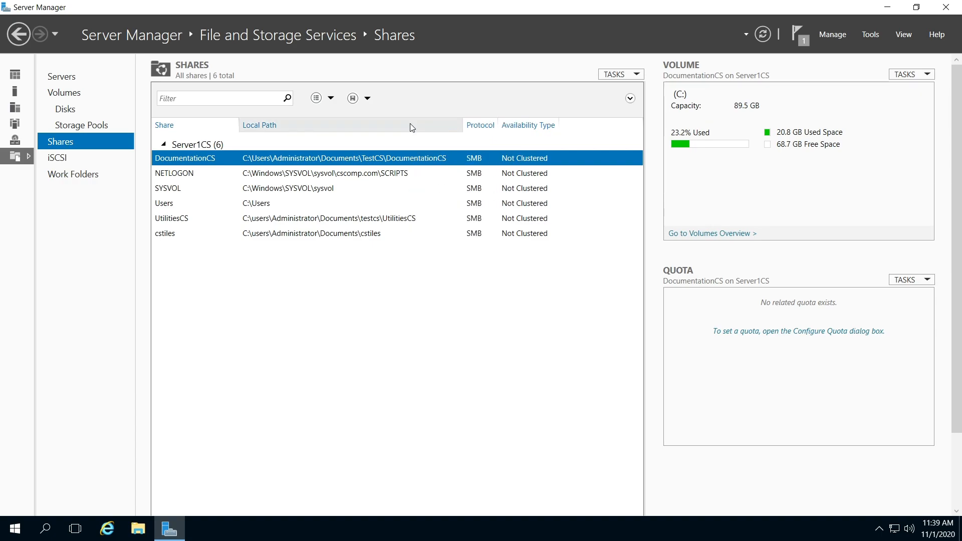
mouse_move(319, 163)
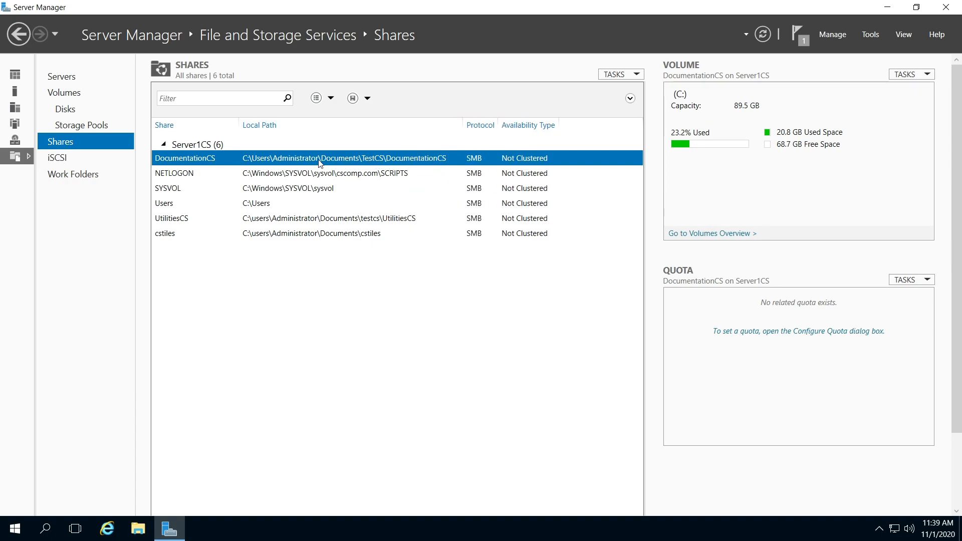
mouse_move(404, 166)
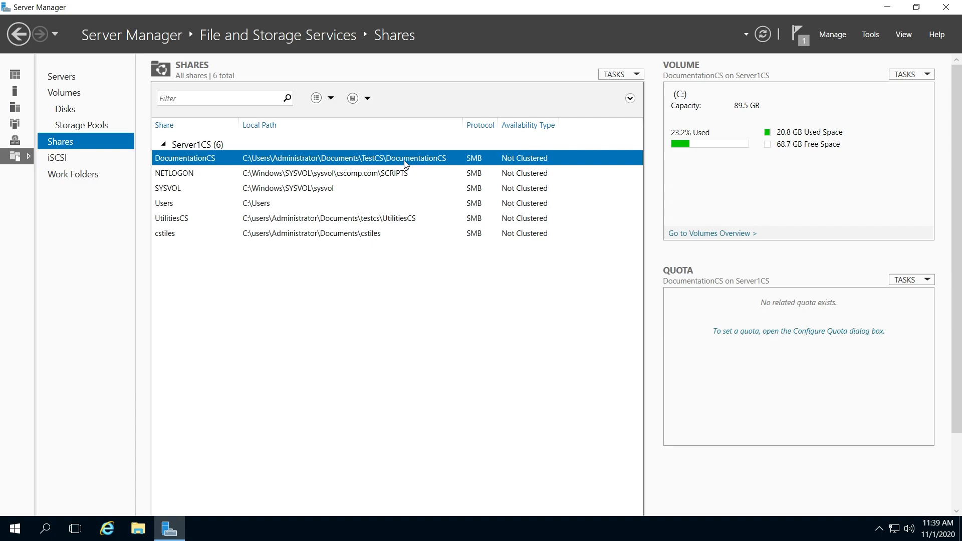
mouse_move(228, 312)
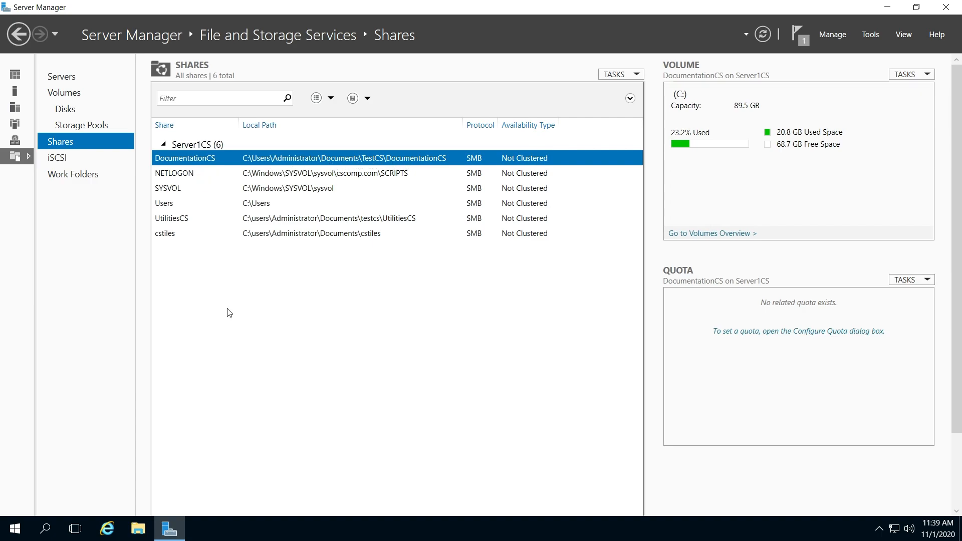
Step: Select the cstiles share to show its volume details: drive C:, no quota
left_click(164, 233)
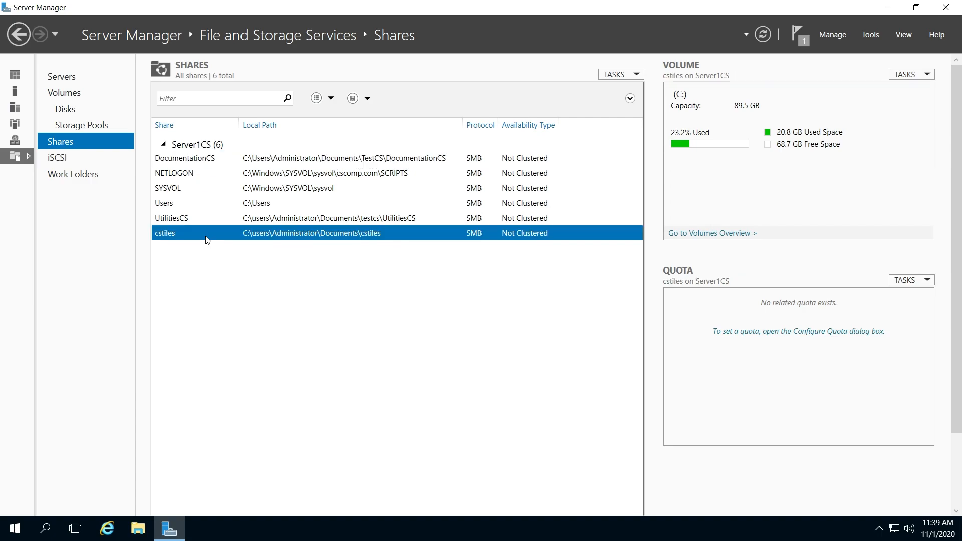
mouse_move(306, 184)
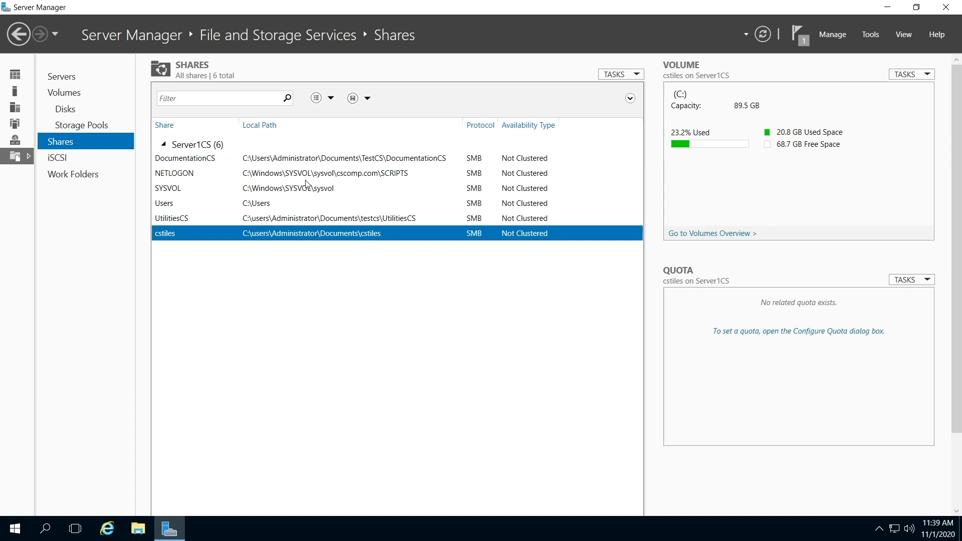
mouse_move(304, 162)
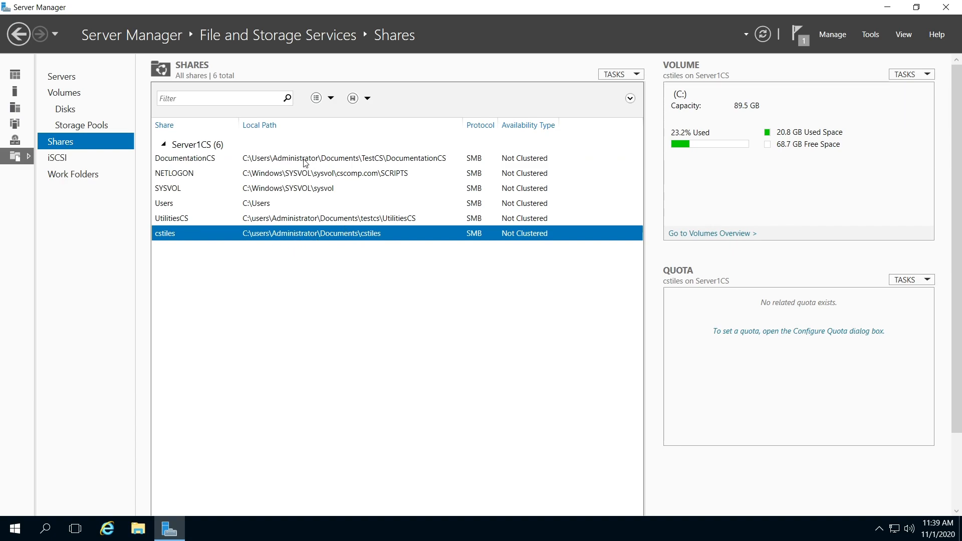
mouse_move(327, 240)
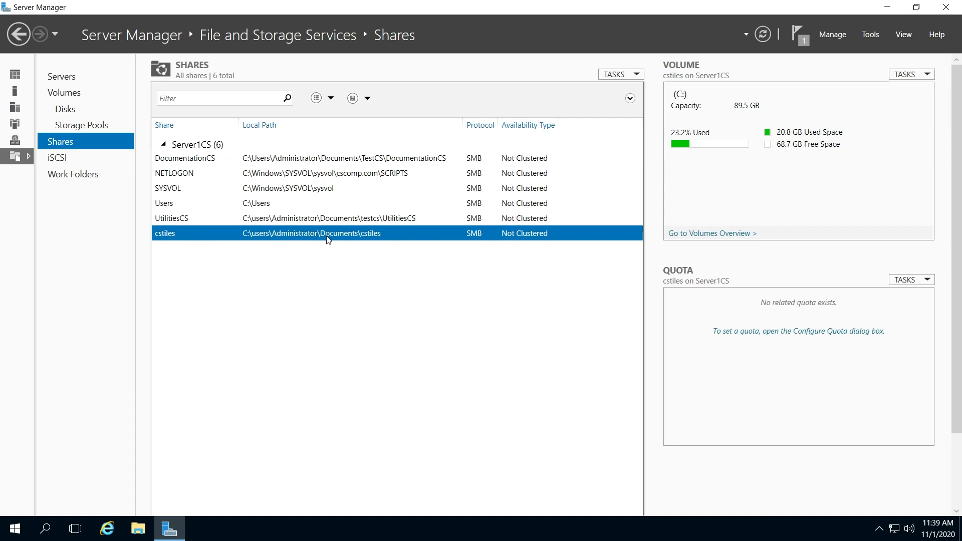
mouse_move(902, 92)
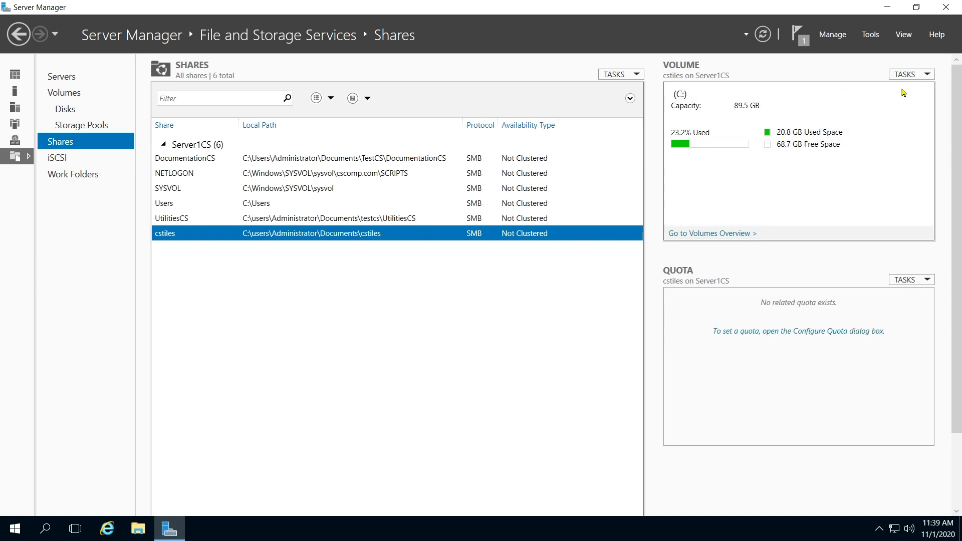